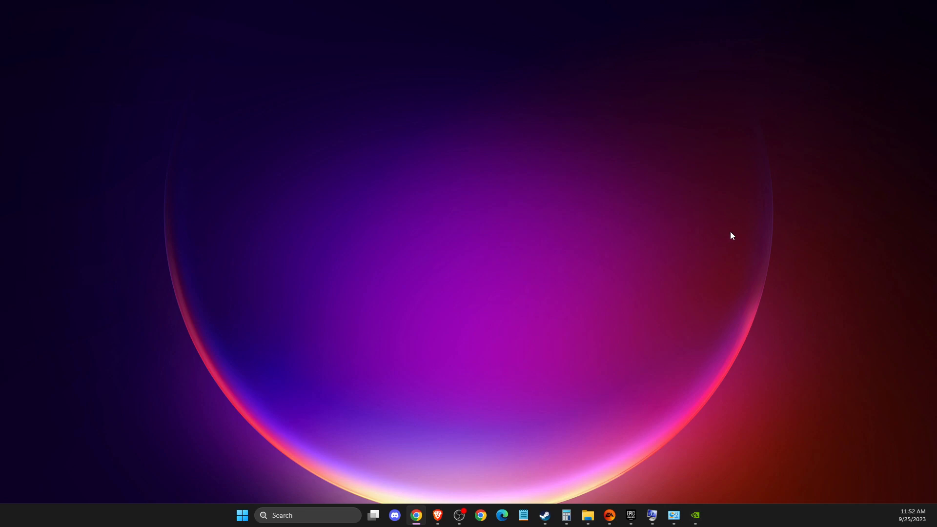
mouse_move(819, 249)
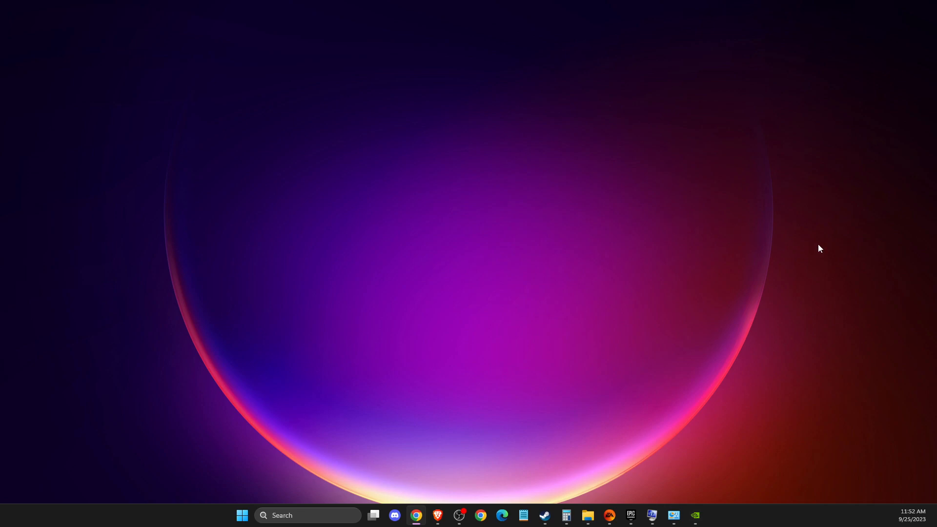
mouse_move(756, 268)
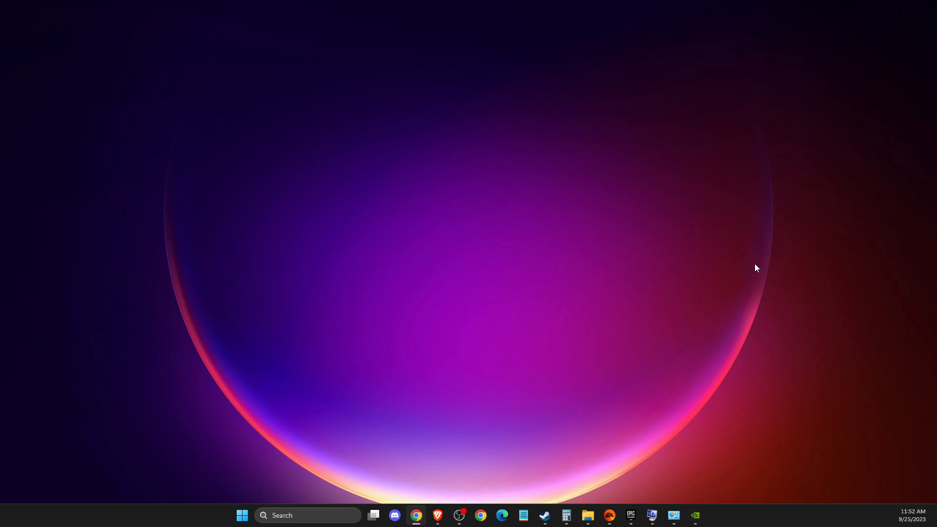
mouse_move(766, 265)
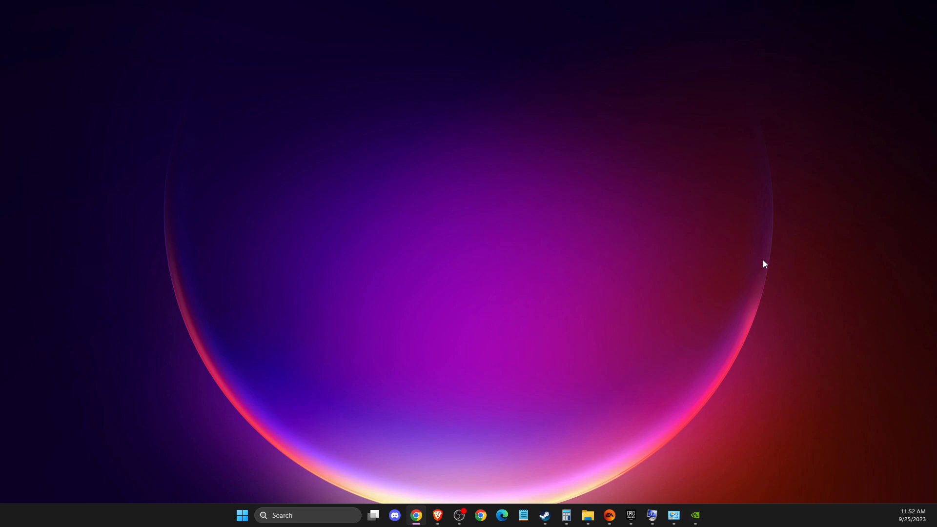
mouse_move(633, 374)
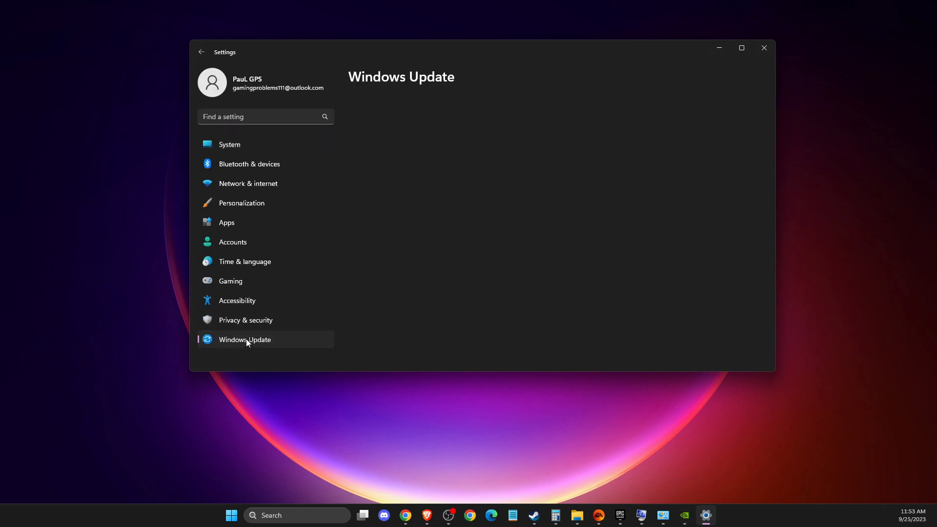
Start a Windows Update check, then bring up Windows search
click(244, 340)
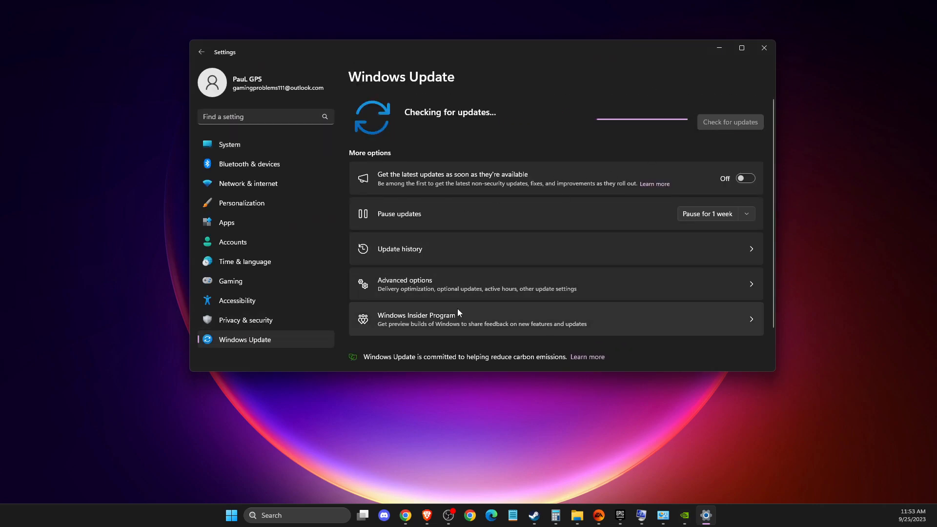
mouse_move(627, 235)
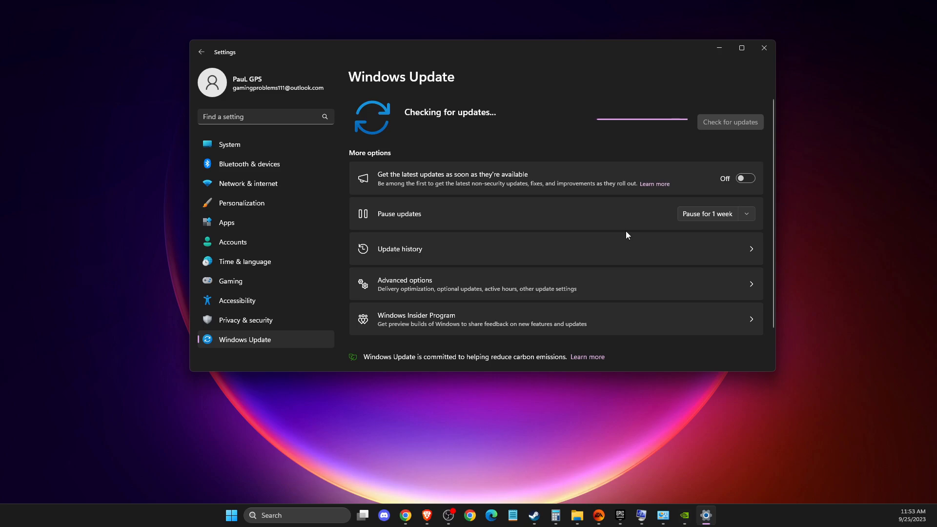
mouse_move(723, 152)
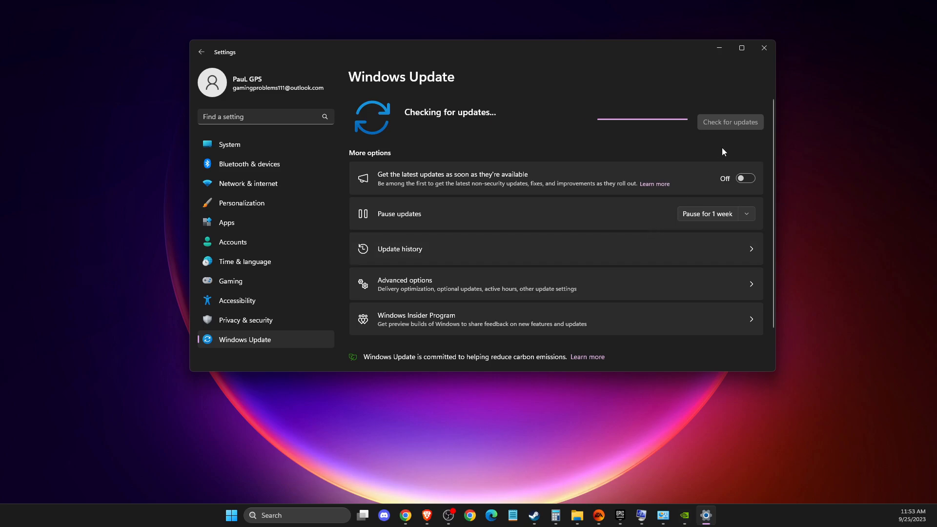
click(763, 48)
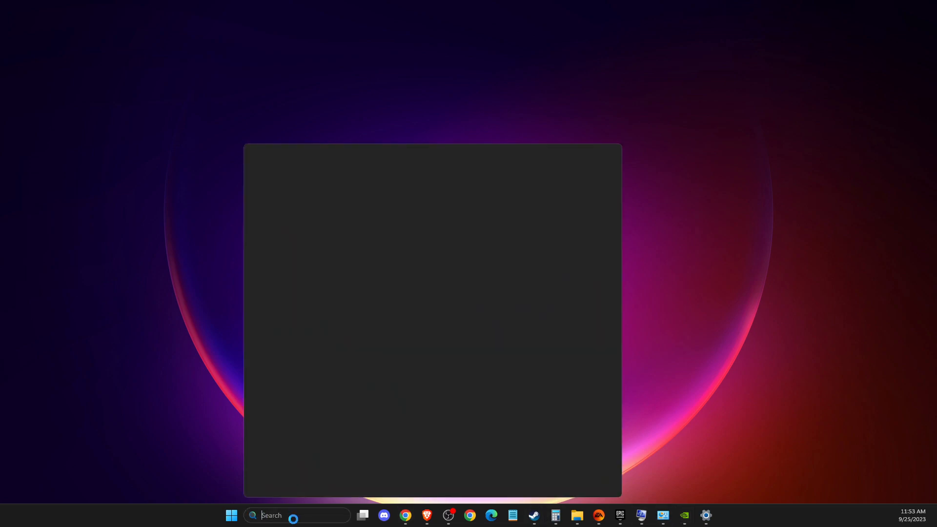
Search 'GEForce Experience' and launch the app to its Games & Apps library
text(GEForce Experience)
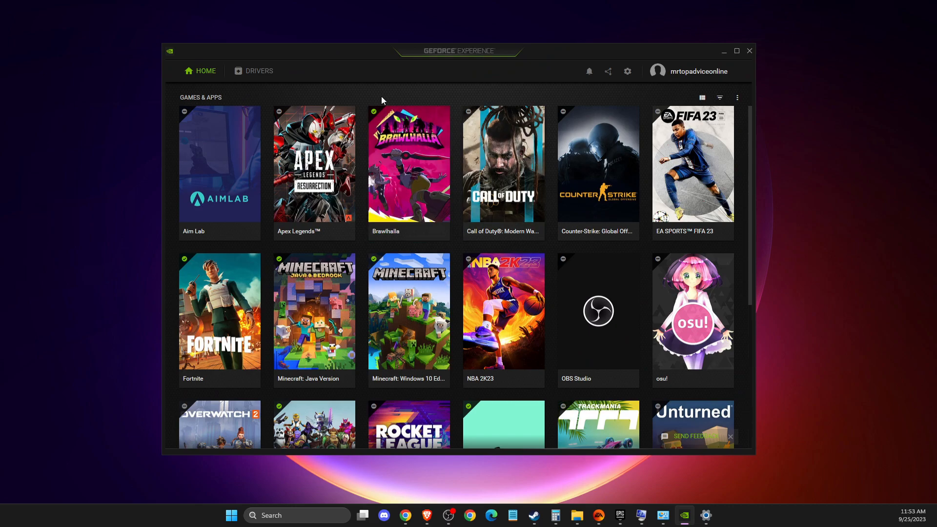
click(259, 70)
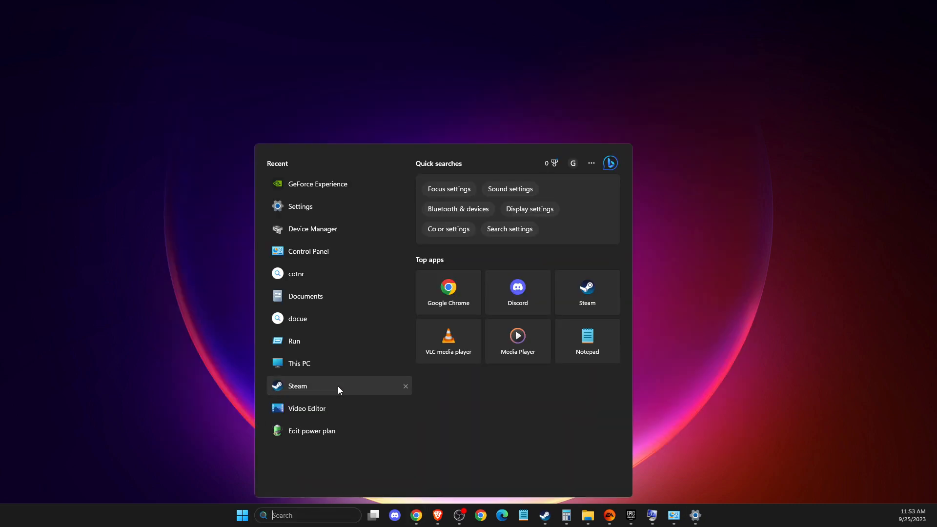
In Device Manager, auto-search drivers for the RTX 3070 (already up to date) and close it
text(Device Manager)
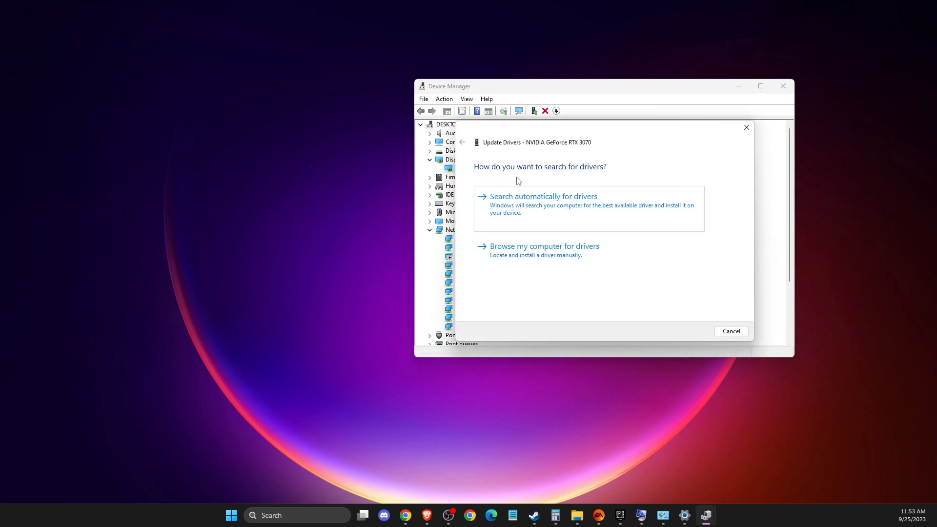
click(542, 196)
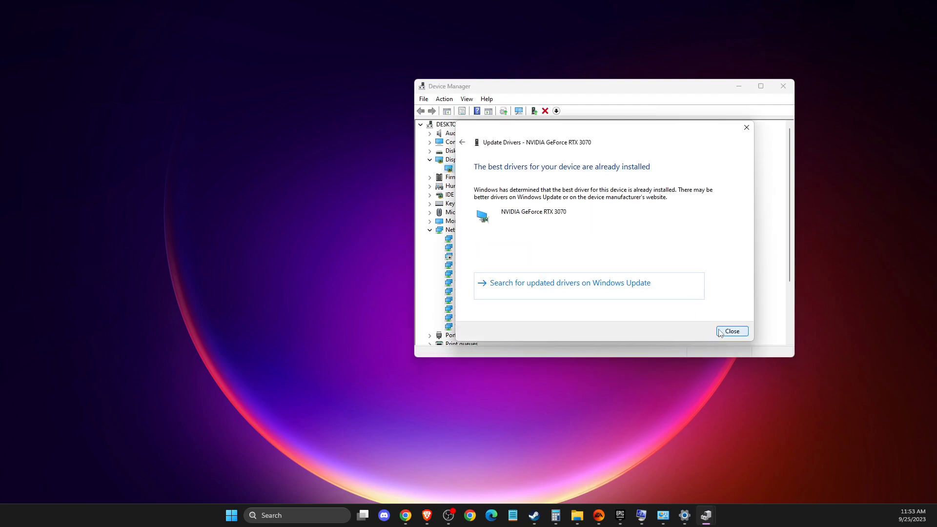
click(731, 331)
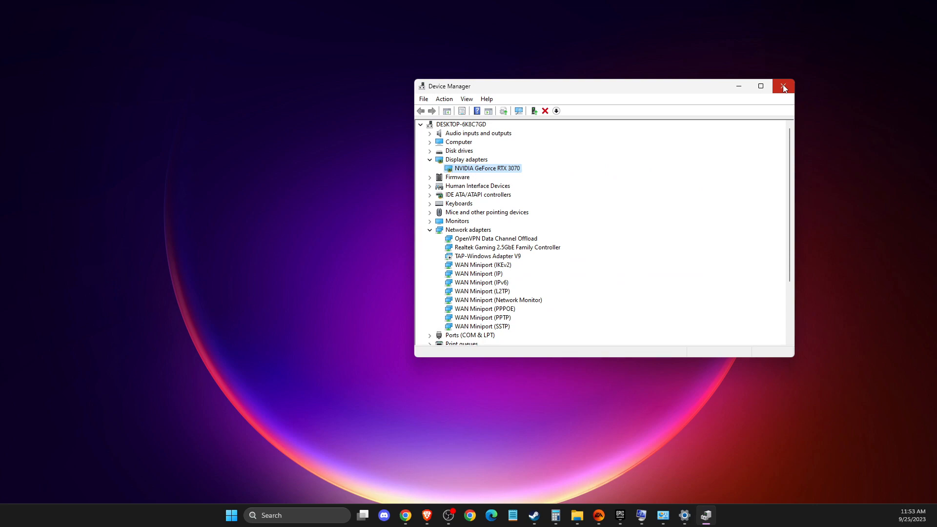
click(783, 85)
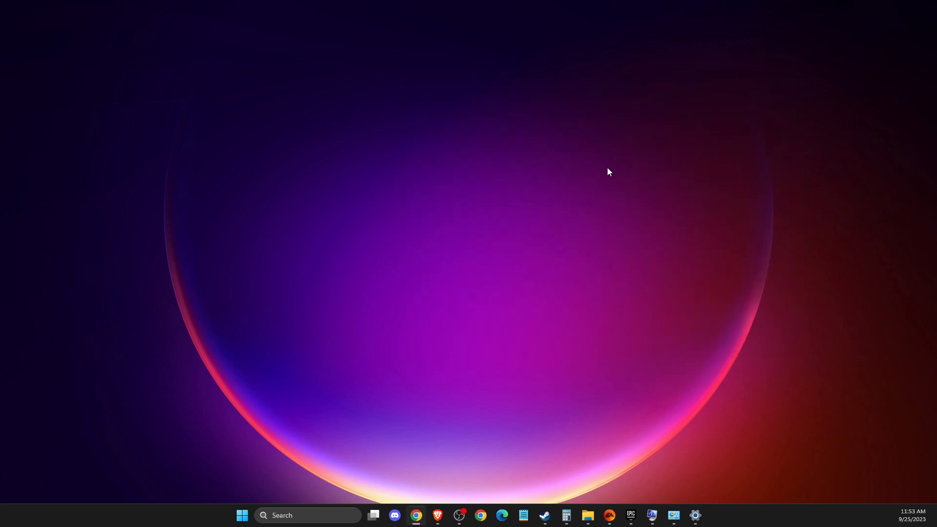
mouse_move(438, 515)
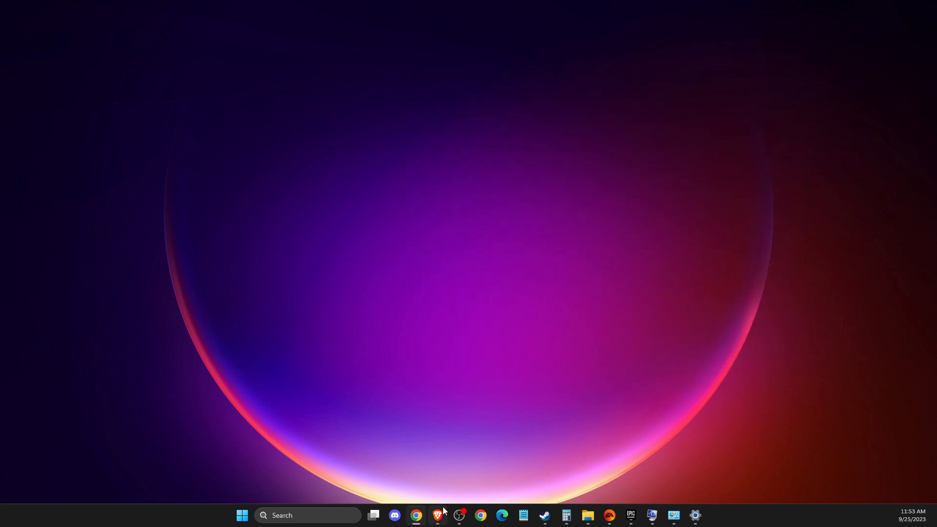
On nvidia.com, search drivers for RTX 3070 Ti on Windows 10 64-bit, returning Game Ready 537.42
click(438, 515)
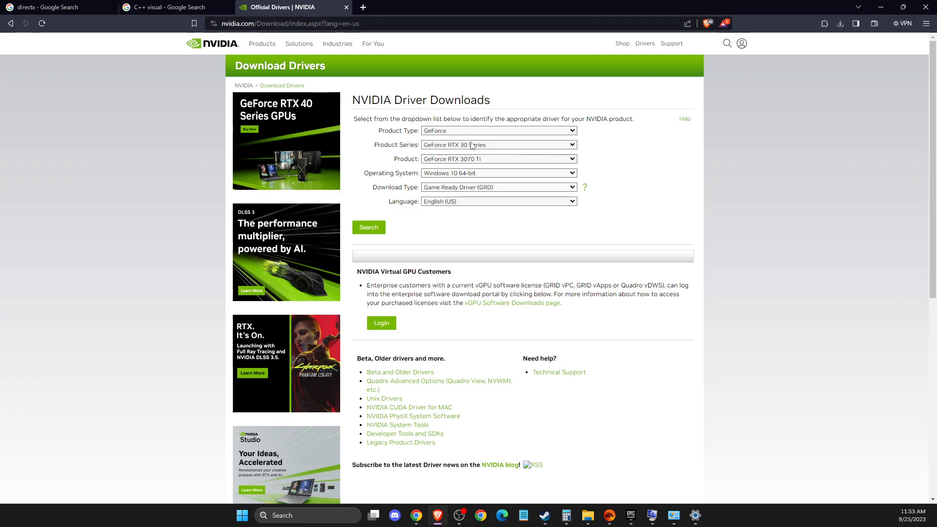
mouse_move(462, 176)
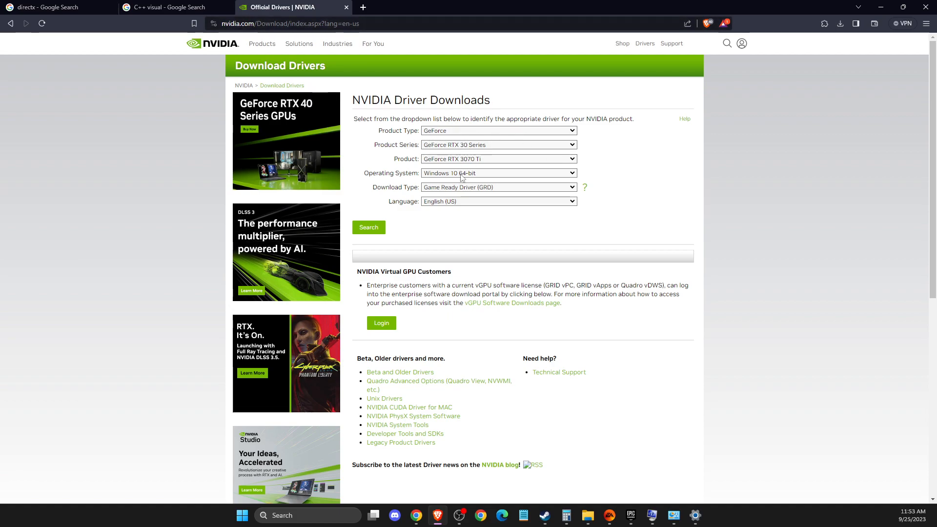
mouse_move(382, 243)
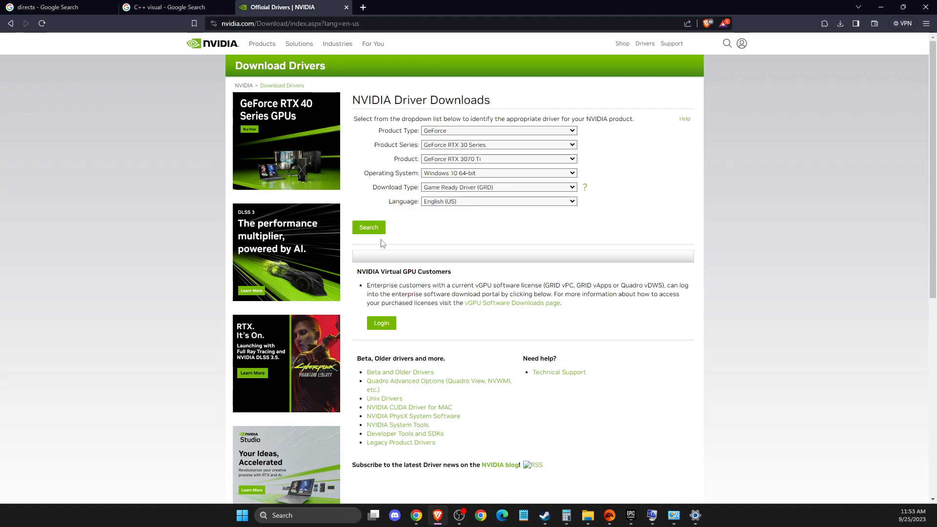
click(368, 227)
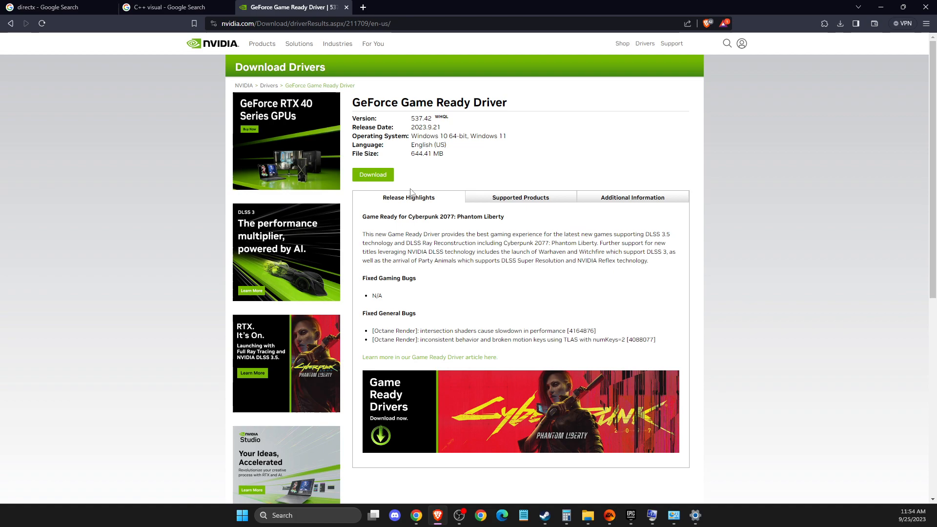
mouse_move(579, 219)
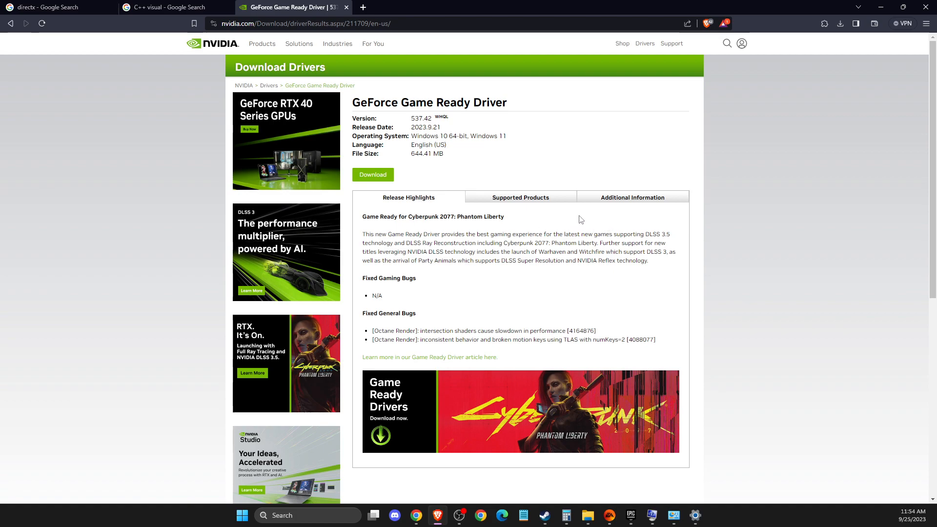
mouse_move(572, 203)
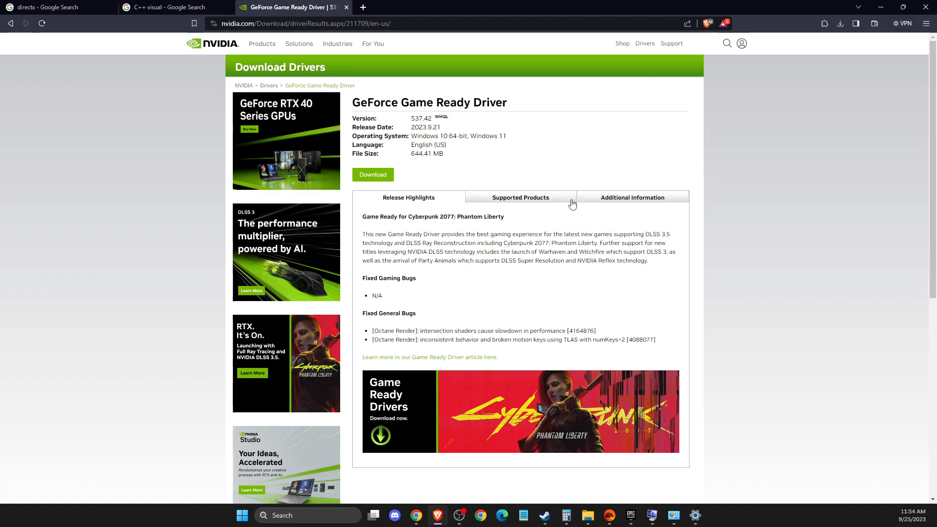
mouse_move(482, 163)
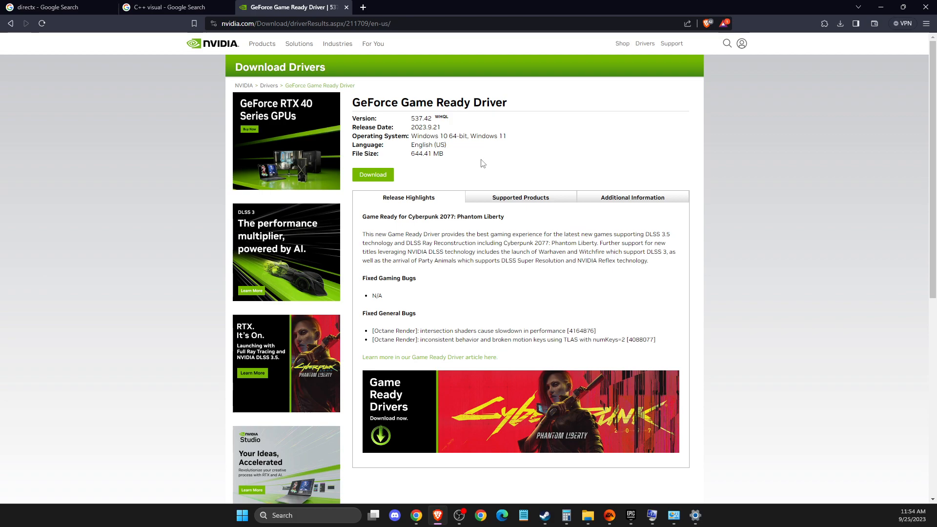
mouse_move(528, 153)
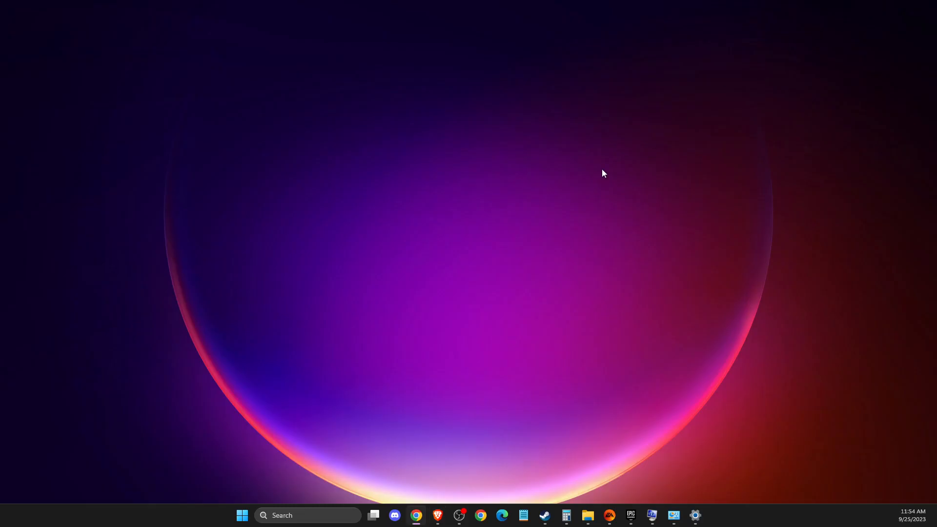
In Graphics settings, add FC 24, set it to High performance and save, then close Settings
text(Graphics settings)
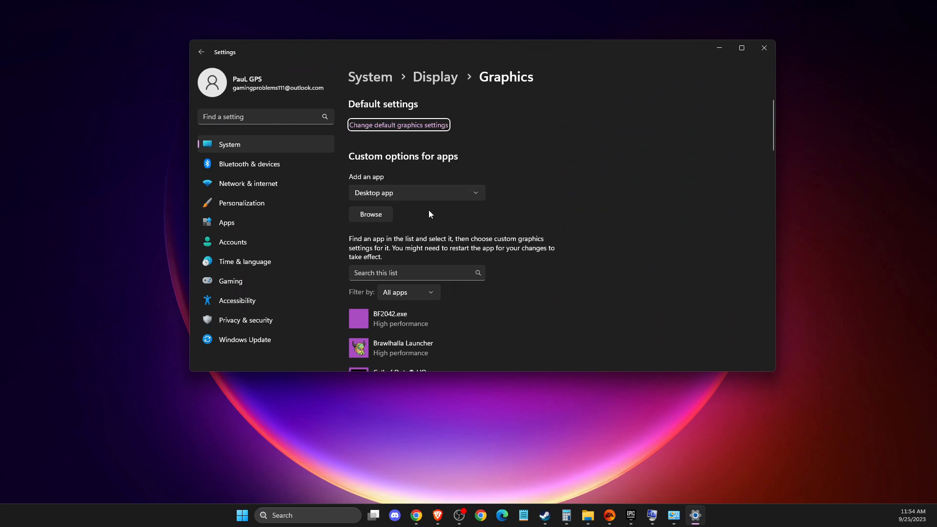
click(371, 214)
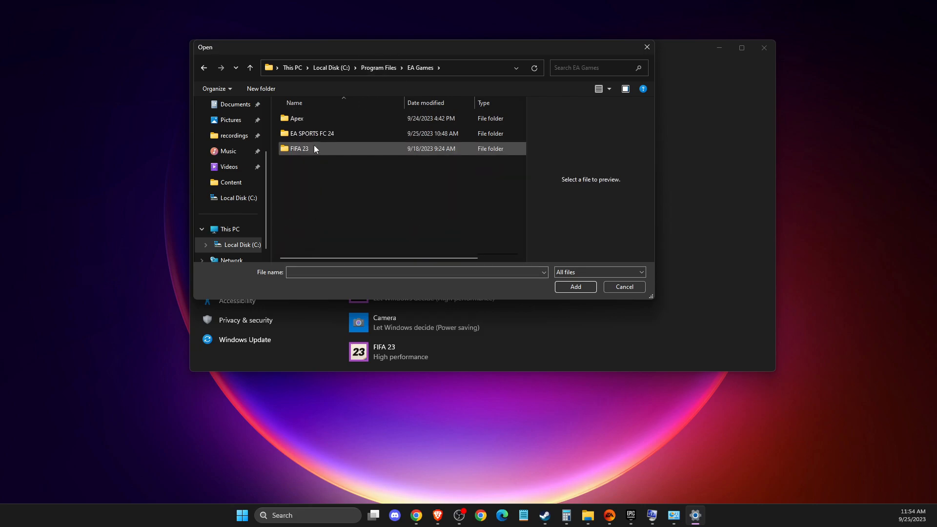
double_click(311, 133)
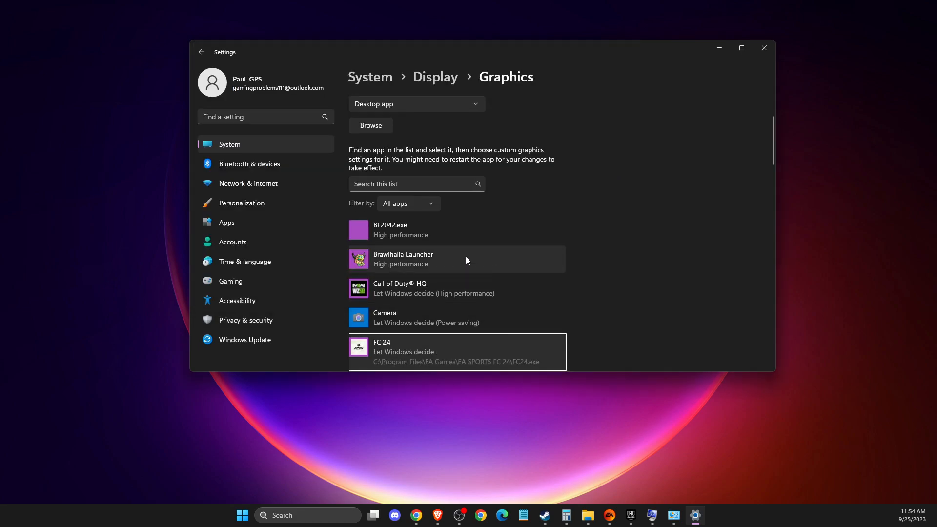
click(491, 303)
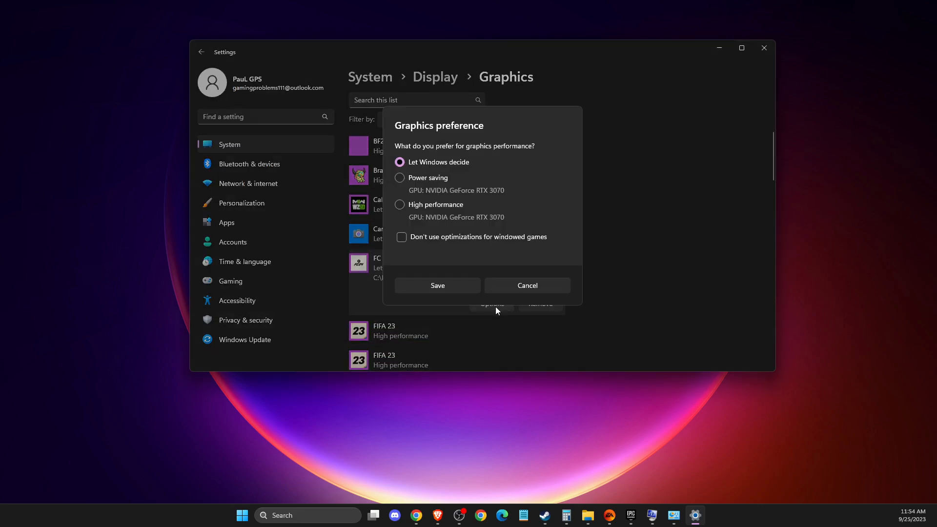
click(399, 204)
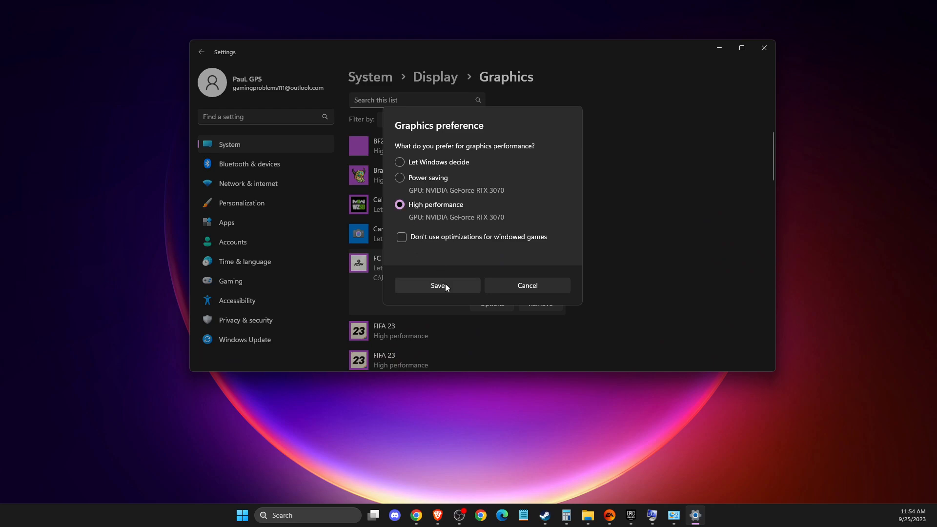
click(438, 285)
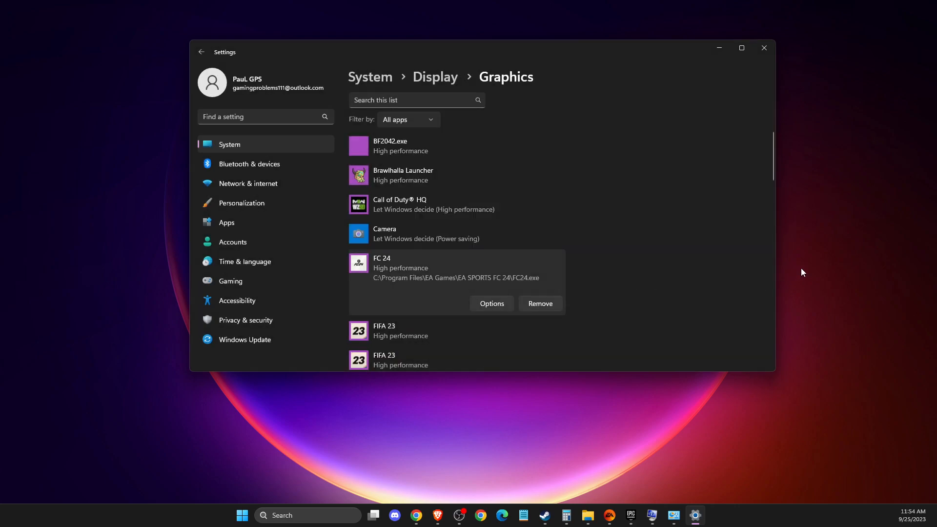
mouse_move(901, 234)
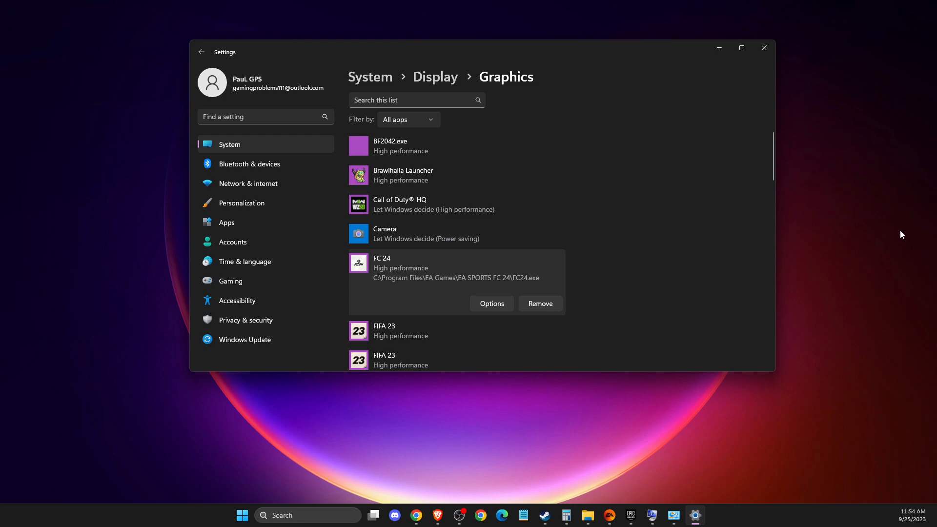
mouse_move(905, 232)
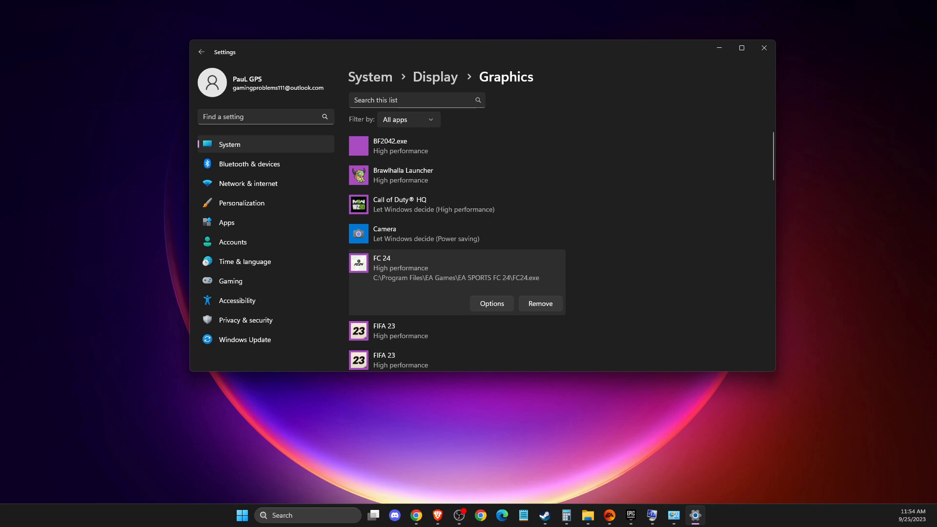
click(763, 48)
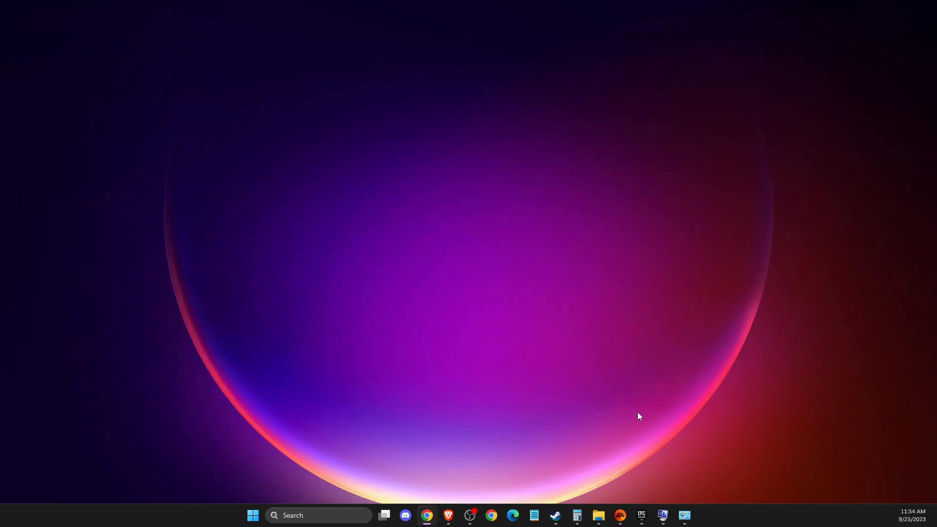
mouse_move(575, 515)
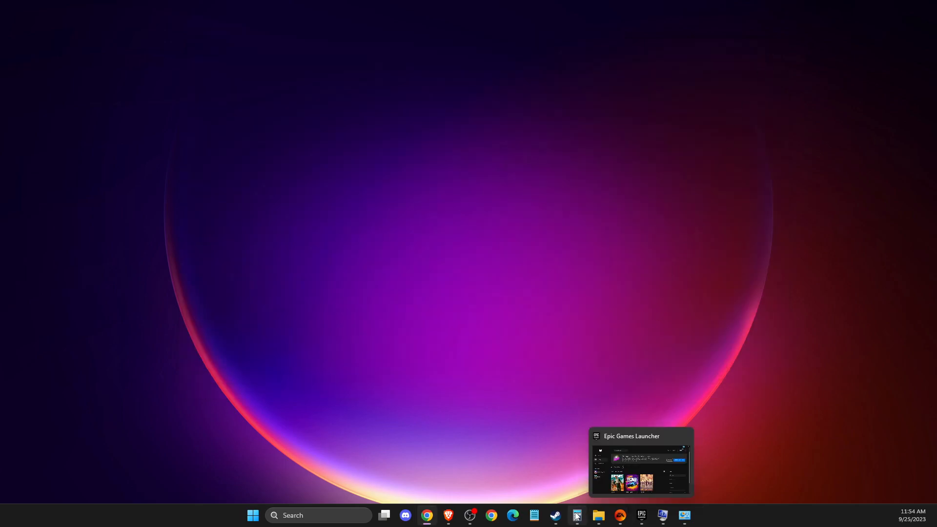
Close Unturned's properties with Steam Overlay disabled, then search for GeForce Experience
click(555, 515)
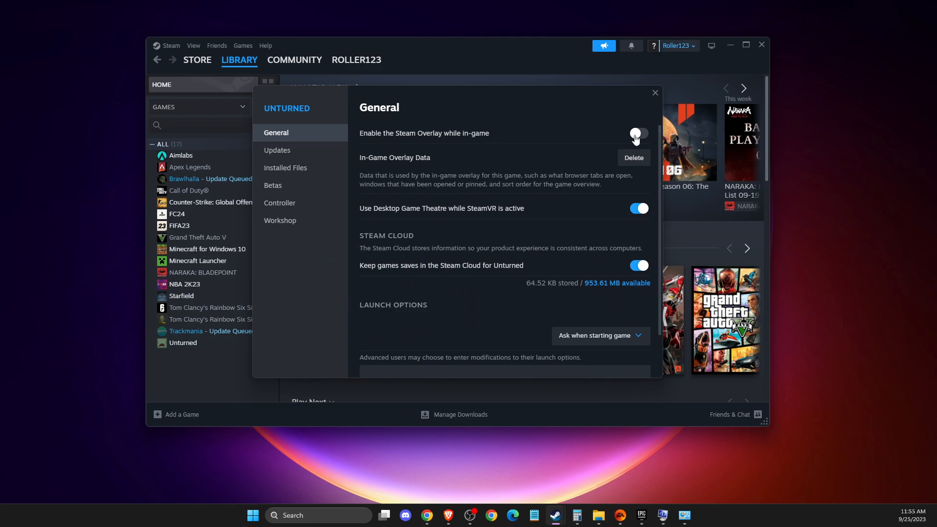
click(653, 93)
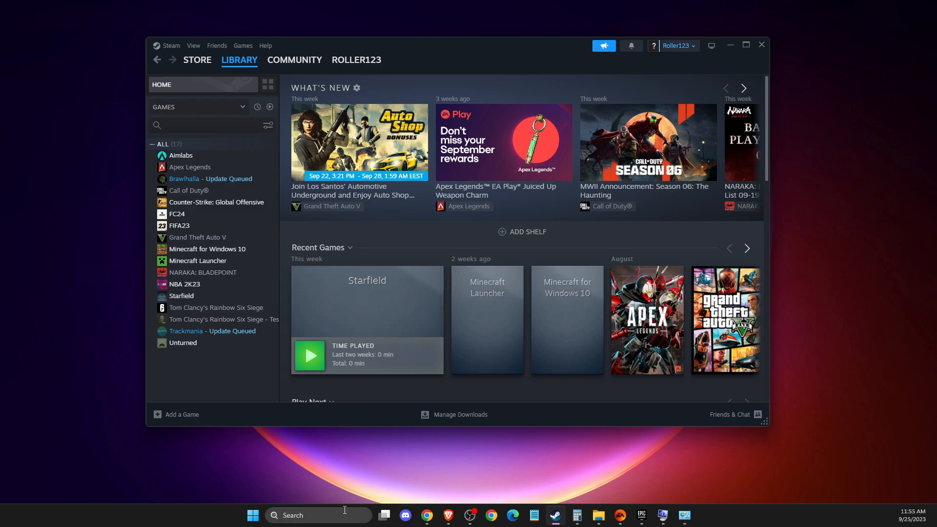
text(GEForce Experience)
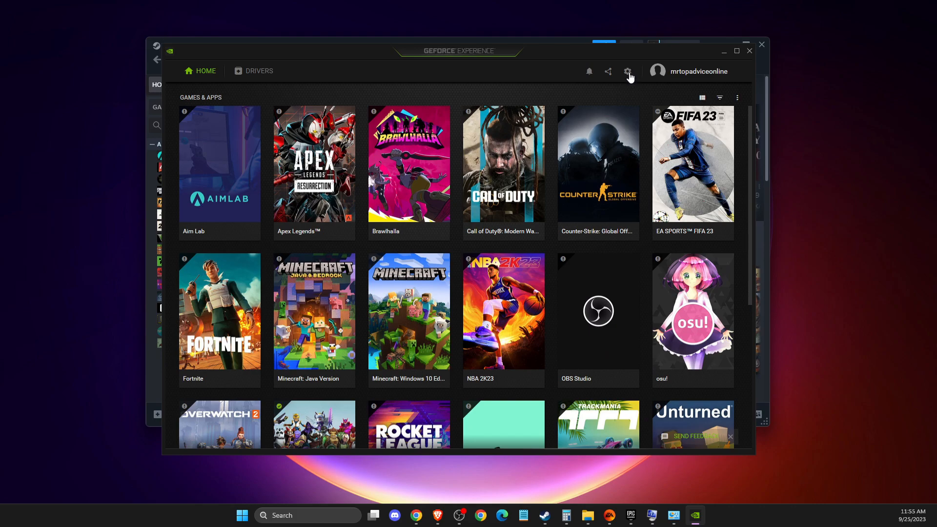
In GeForce Experience settings, switch off the In-Game Overlay
click(627, 71)
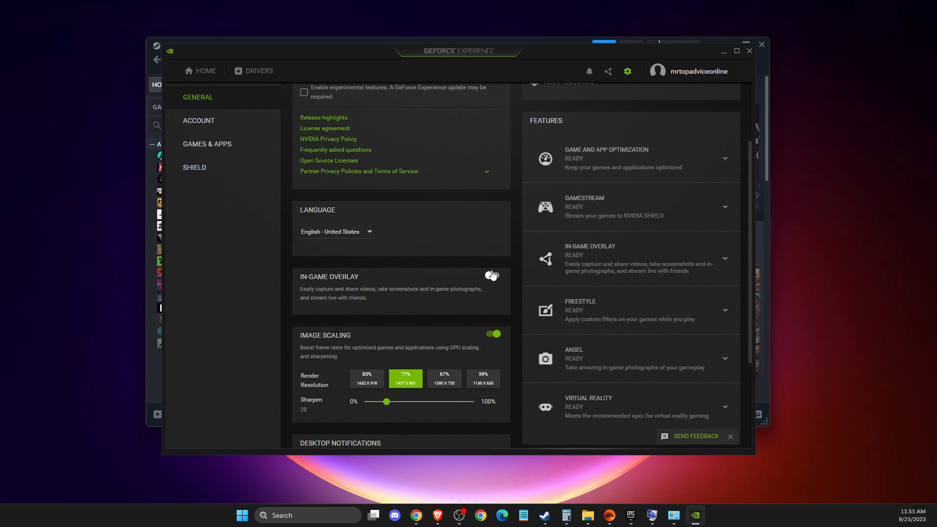
click(491, 275)
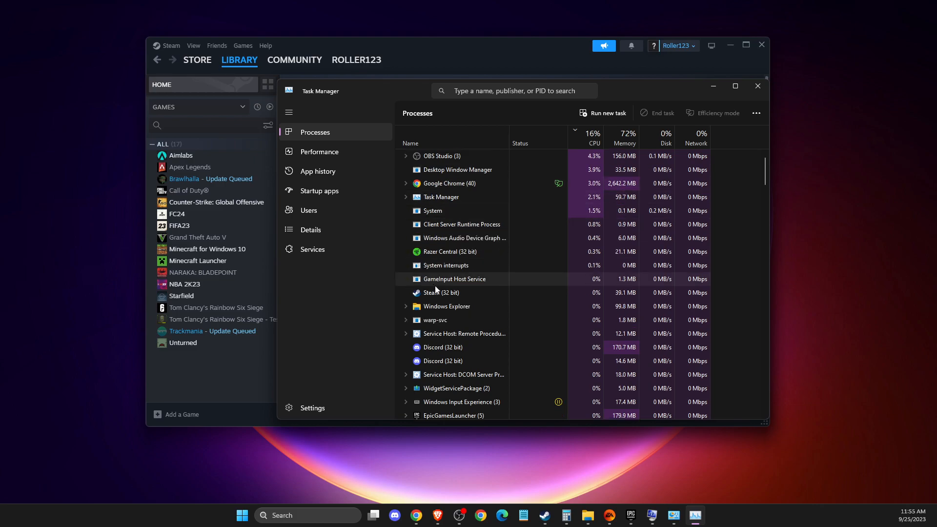
Scroll down through Task Manager's list of running processes
scroll(down, 3)
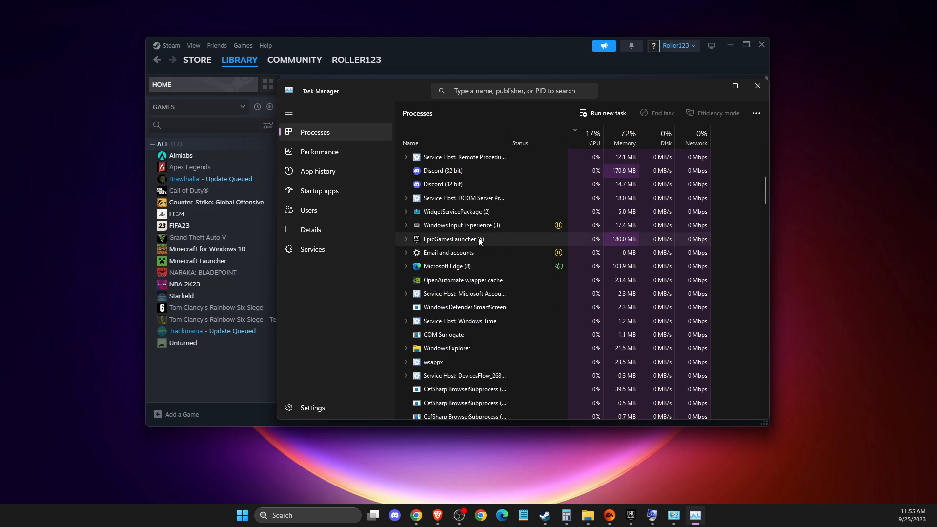
scroll(down, 3)
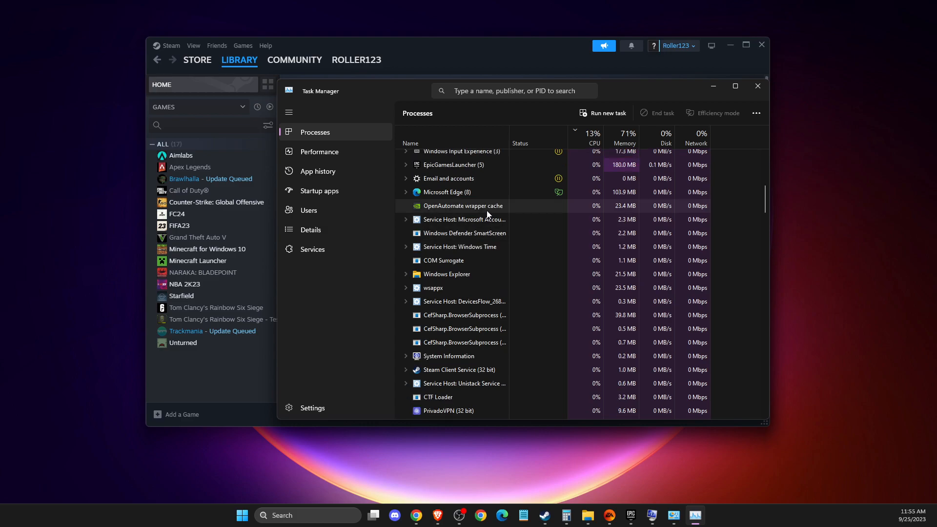
scroll(down, 3)
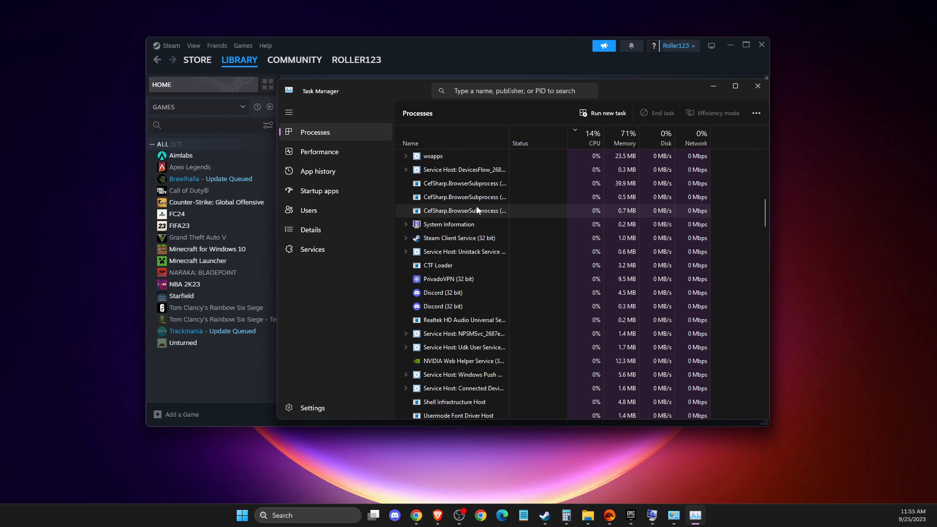
scroll(down, 3)
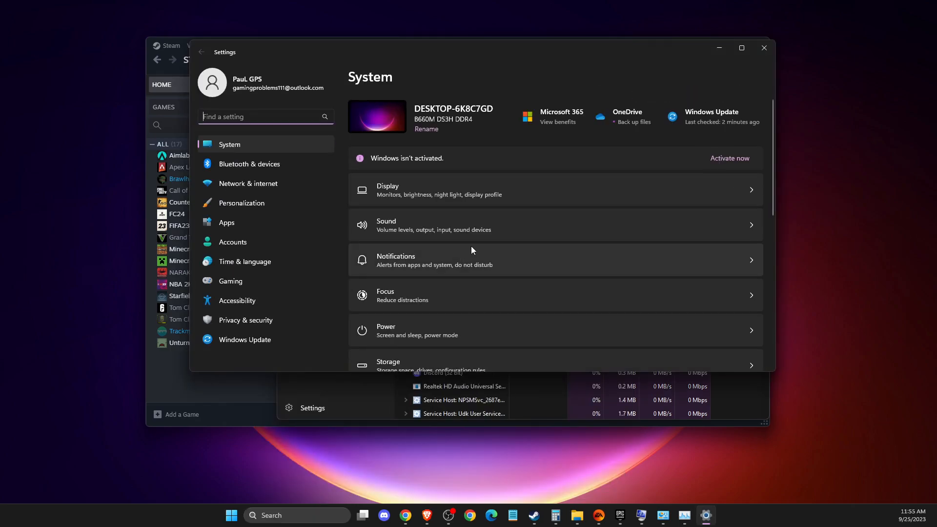
click(249, 183)
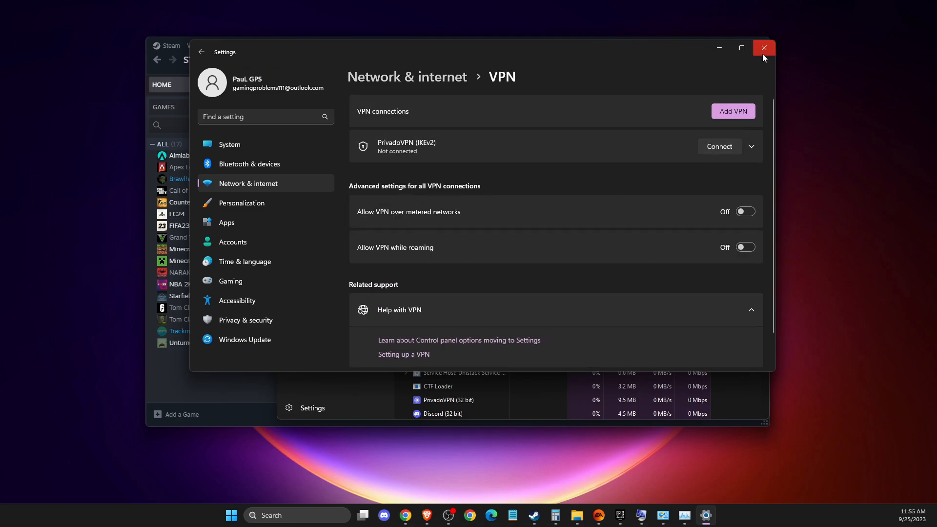
click(763, 48)
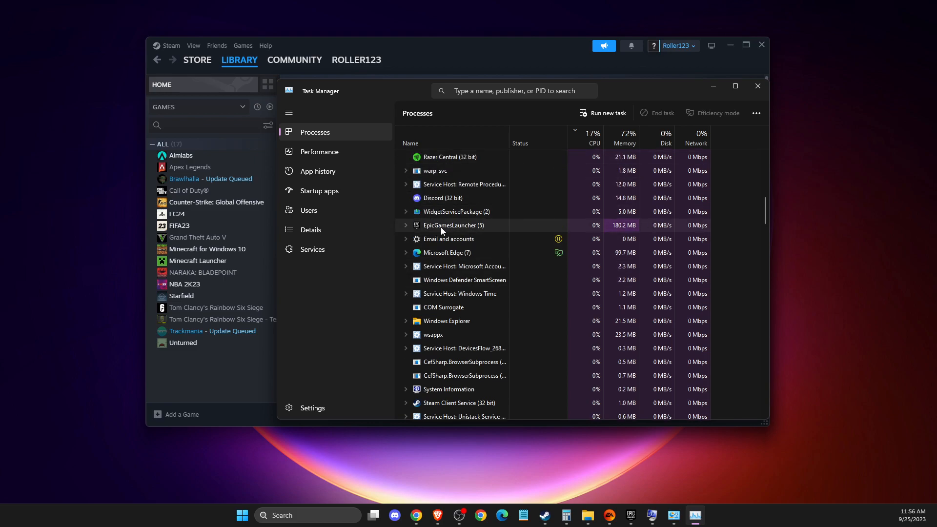
Go to Discord's details entry, view its Set priority options (Normal), then close Task Manager
right_click(452, 225)
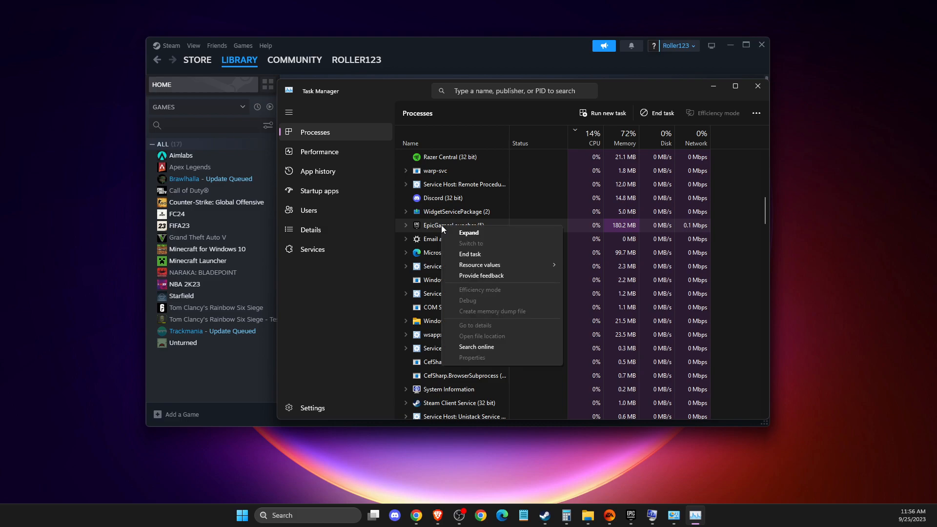
right_click(433, 198)
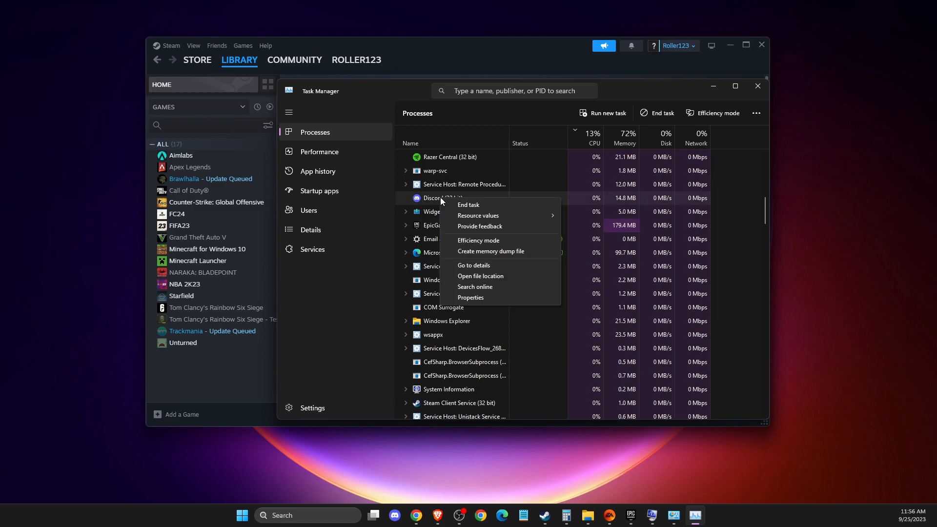
click(473, 265)
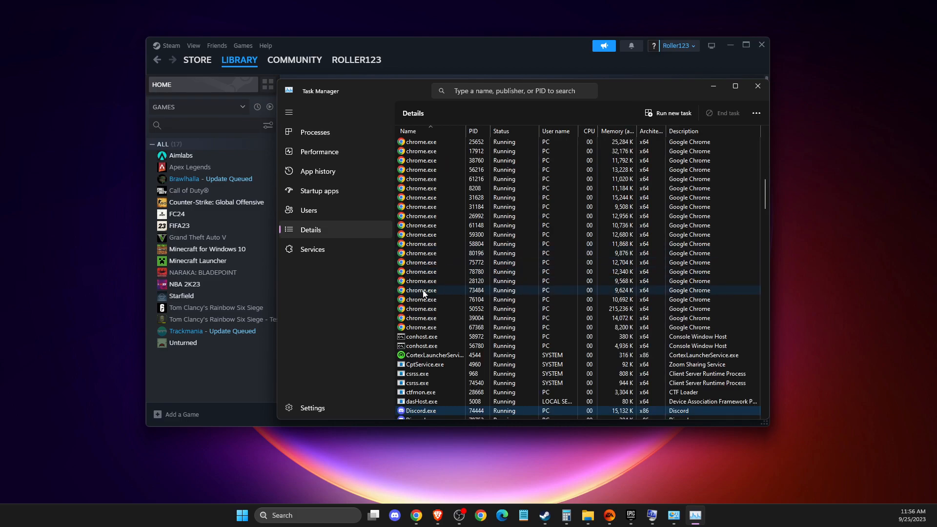
right_click(421, 291)
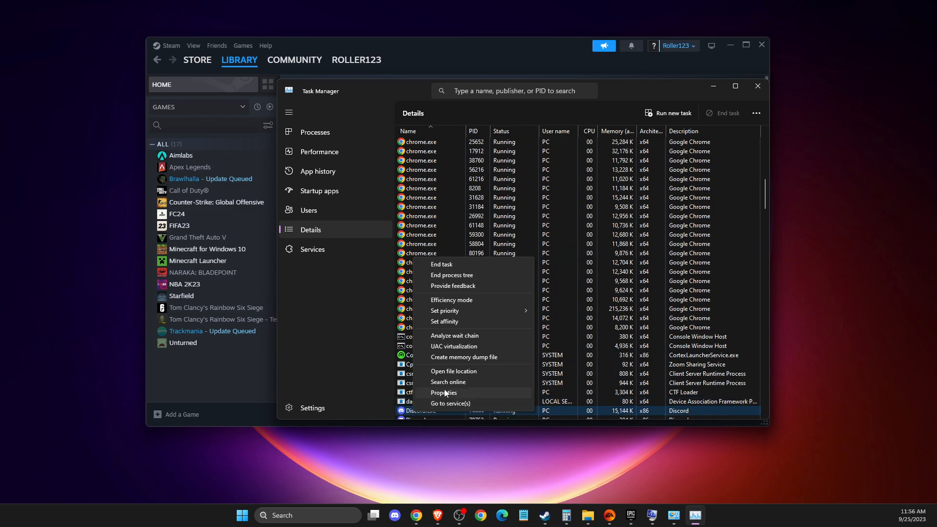
click(445, 311)
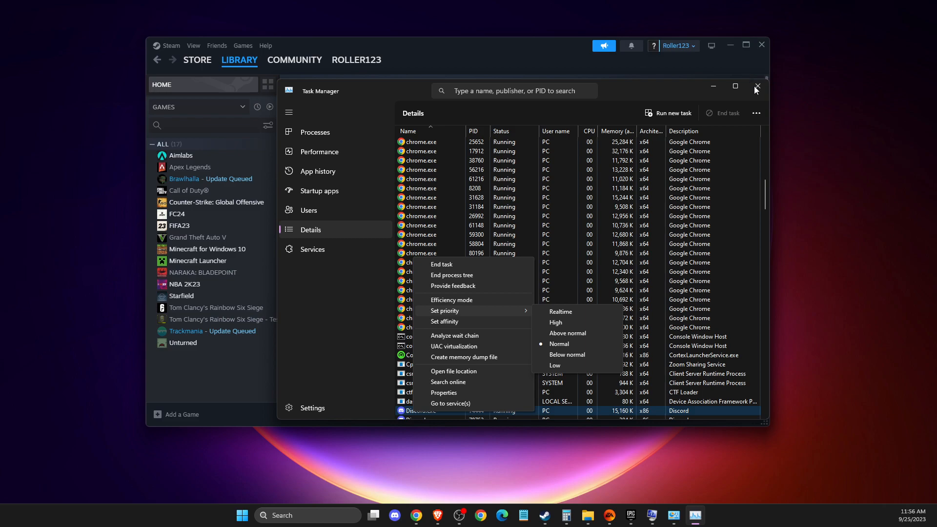
click(755, 87)
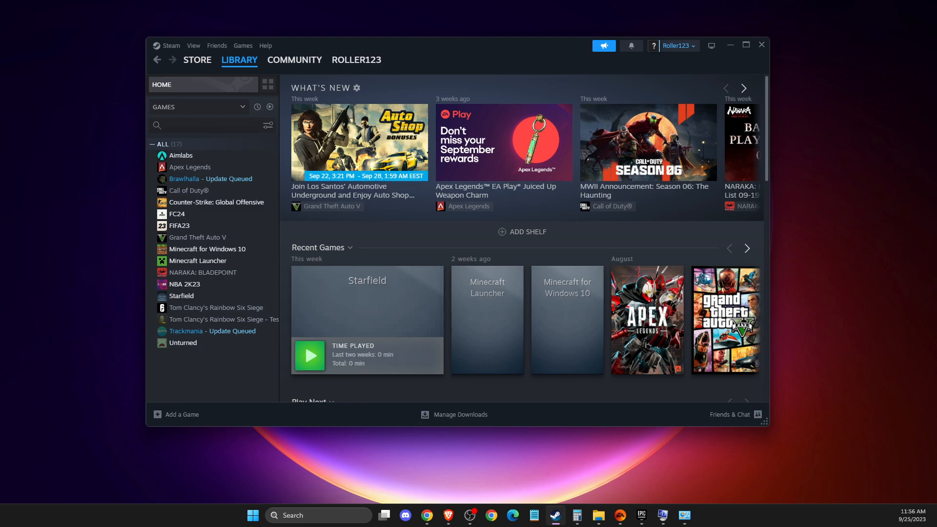
mouse_move(899, 175)
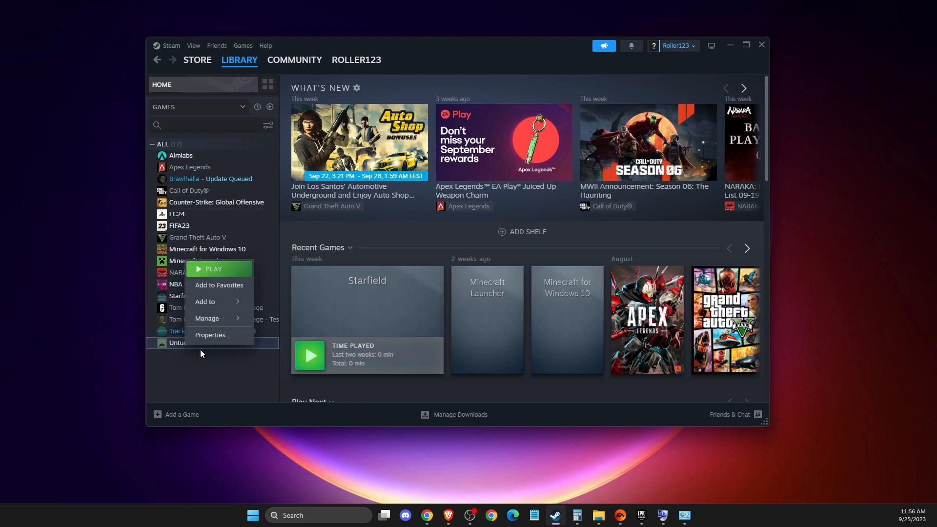
Open Unturned's properties in Steam showing Installed Files (2.68 GB on C:)
click(211, 334)
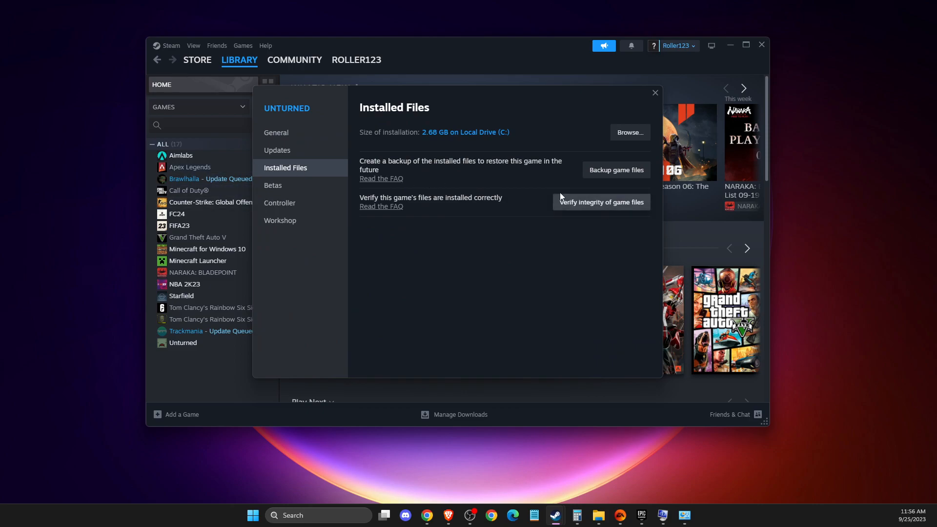
mouse_move(621, 515)
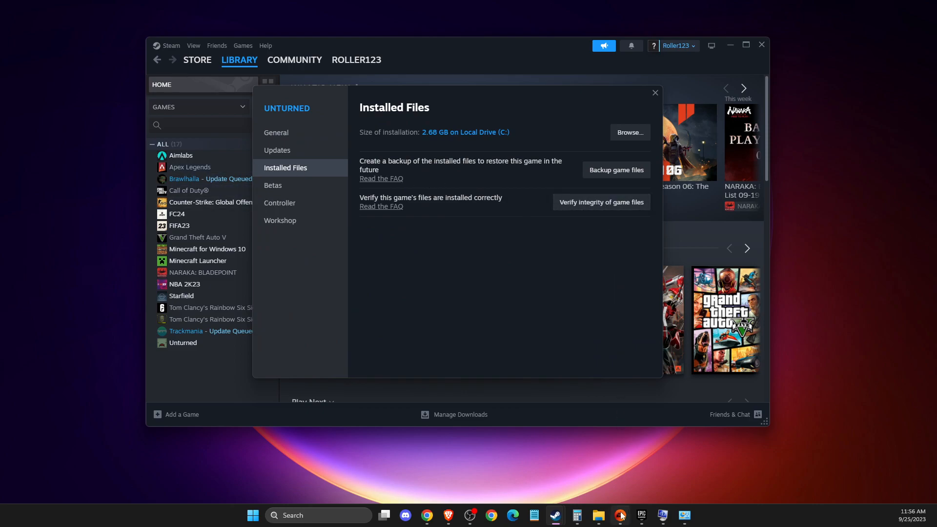
Bring up the Manage options for EA SPORTS FC™24 from Installed games
click(619, 514)
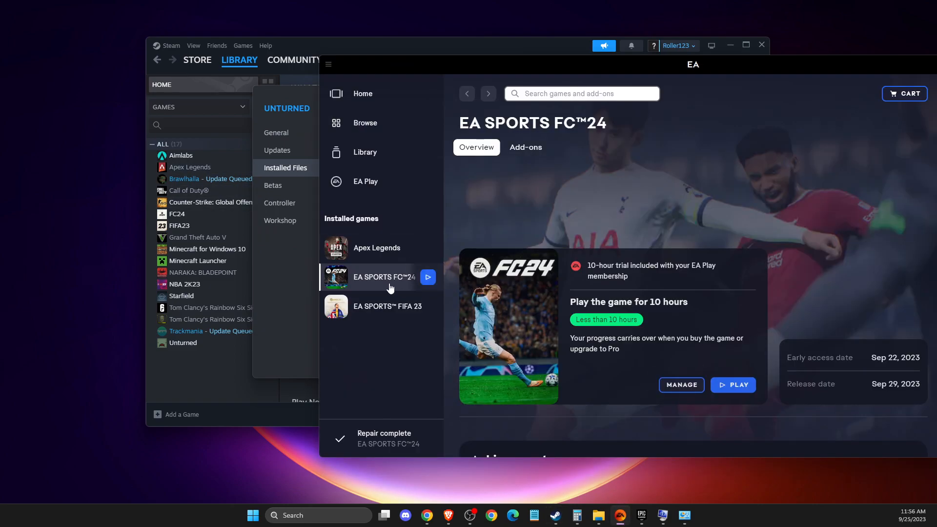
click(681, 385)
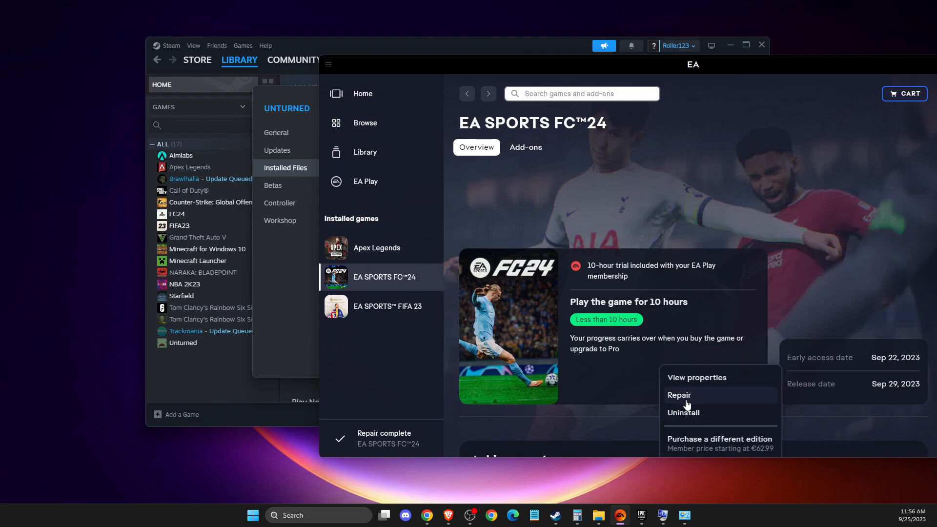
mouse_move(640, 515)
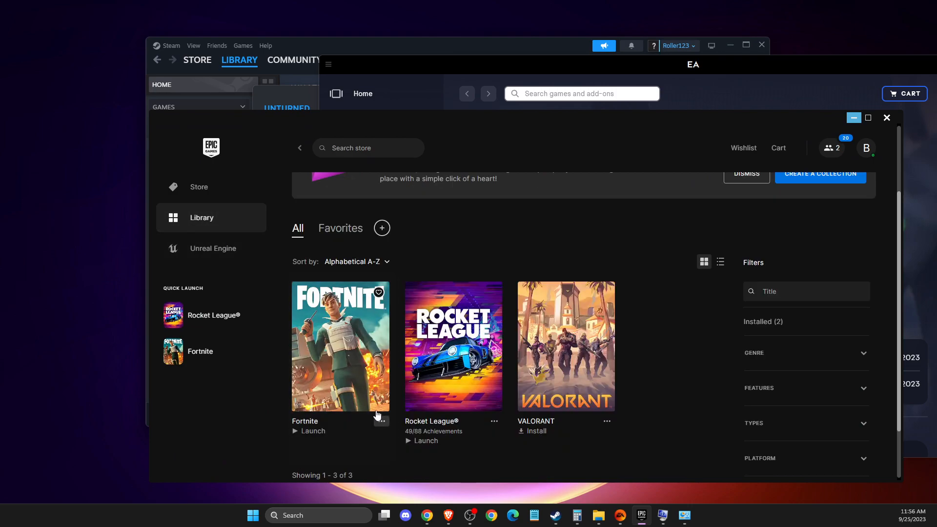
click(379, 420)
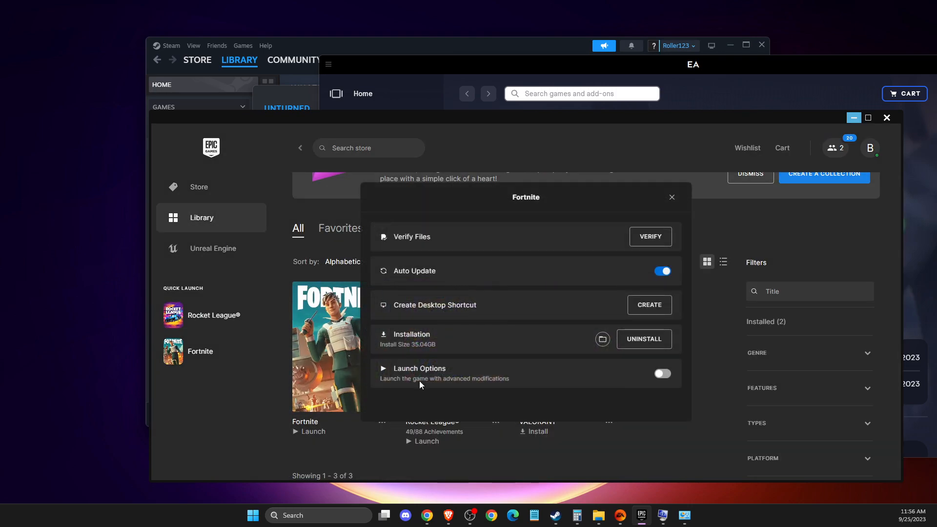
mouse_move(671, 197)
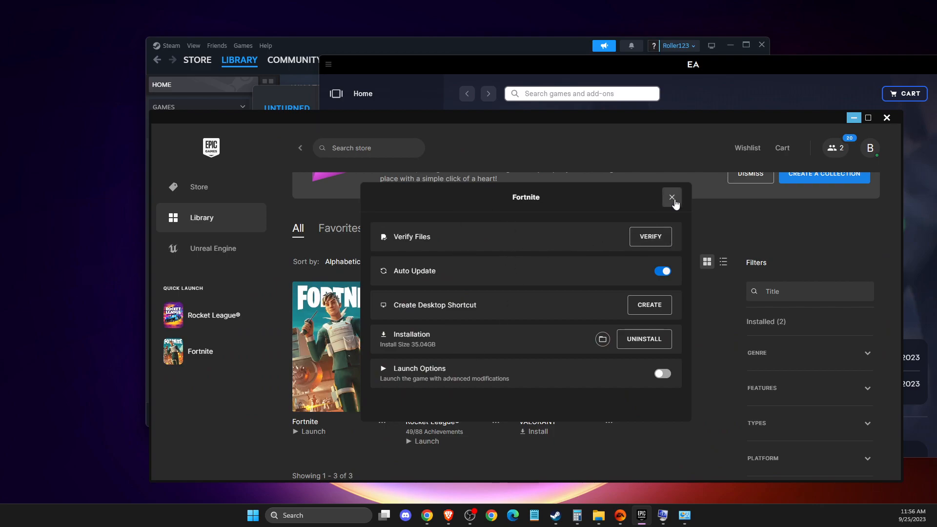
click(672, 197)
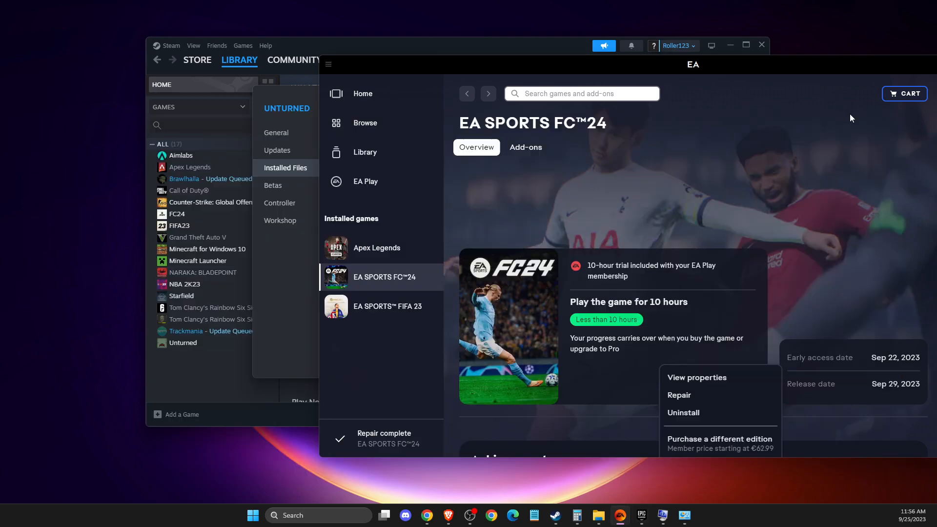
mouse_move(676, 218)
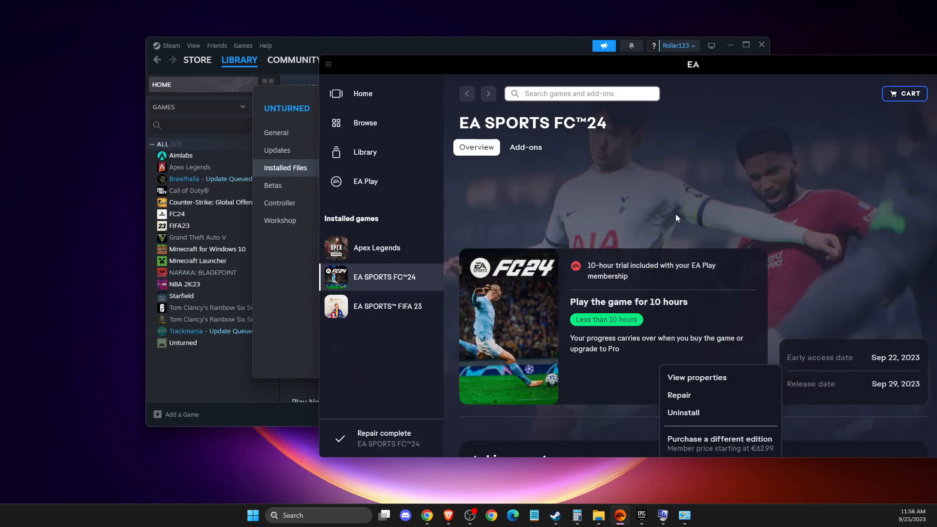
mouse_move(703, 200)
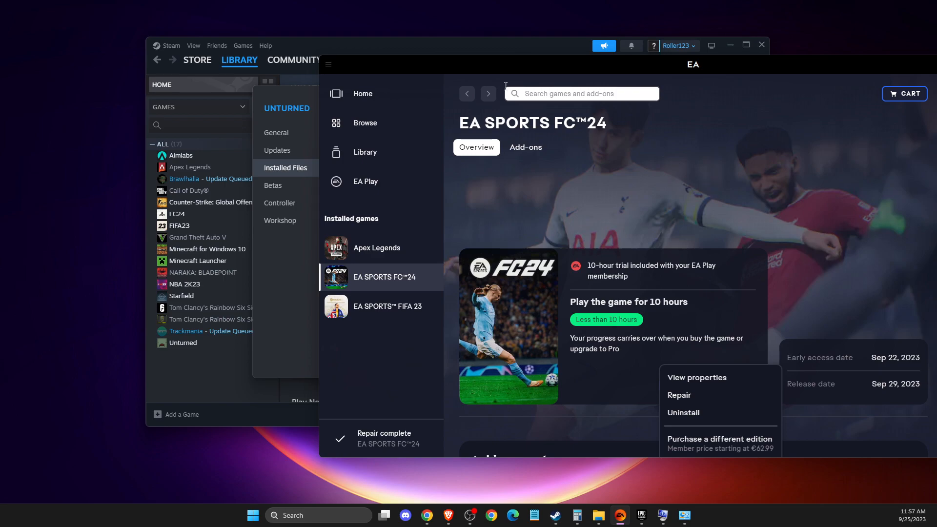
Show the EA app's main menu with Help's Restart app and App Recovery options
click(328, 64)
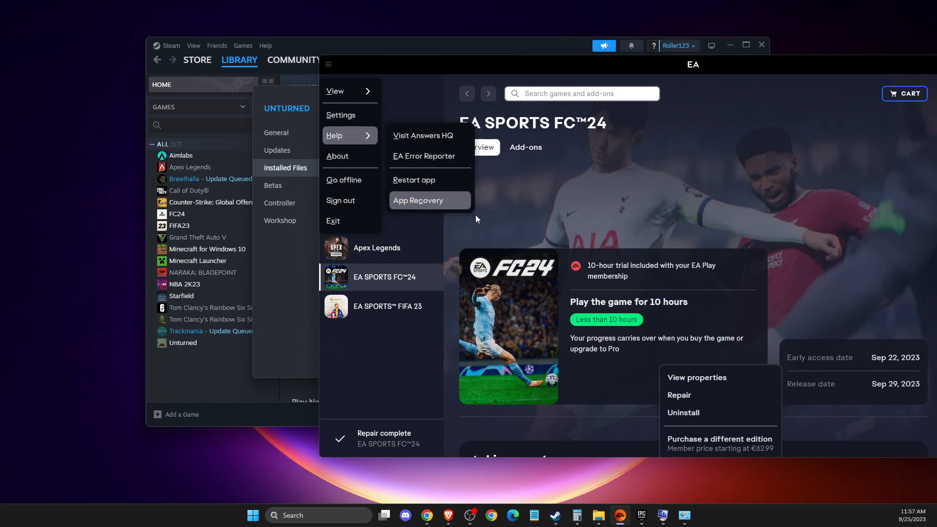
mouse_move(653, 351)
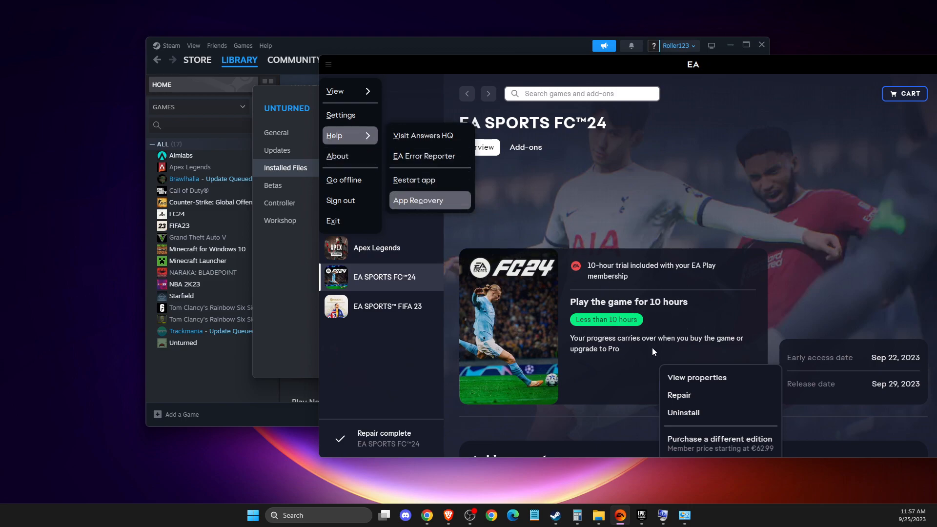
mouse_move(757, 162)
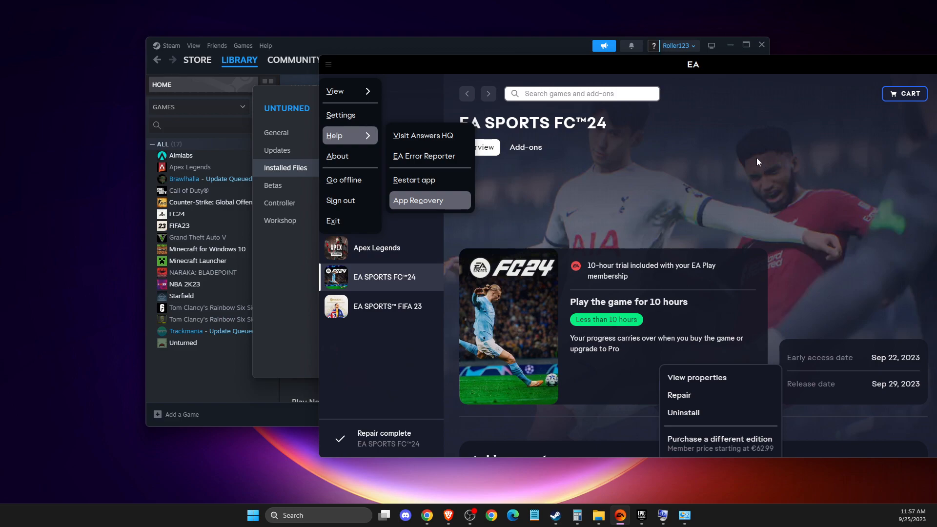
mouse_move(762, 159)
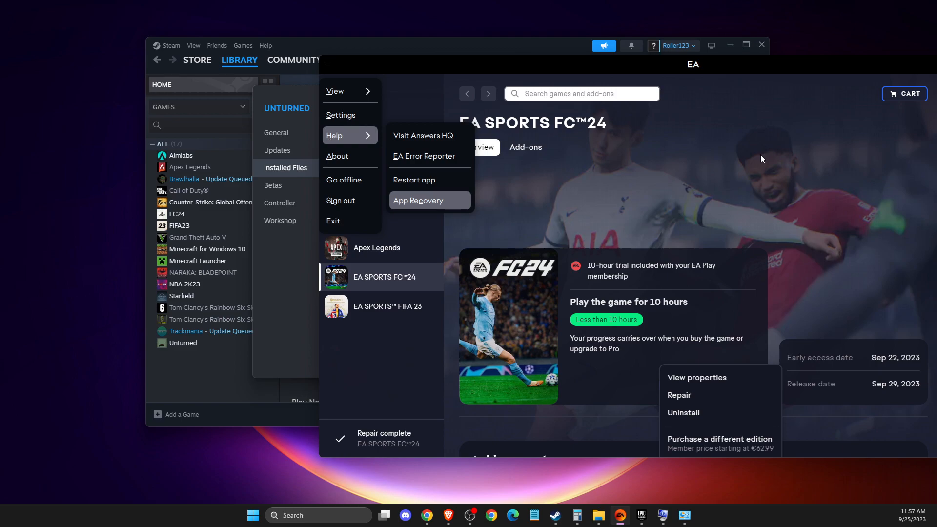
mouse_move(595, 243)
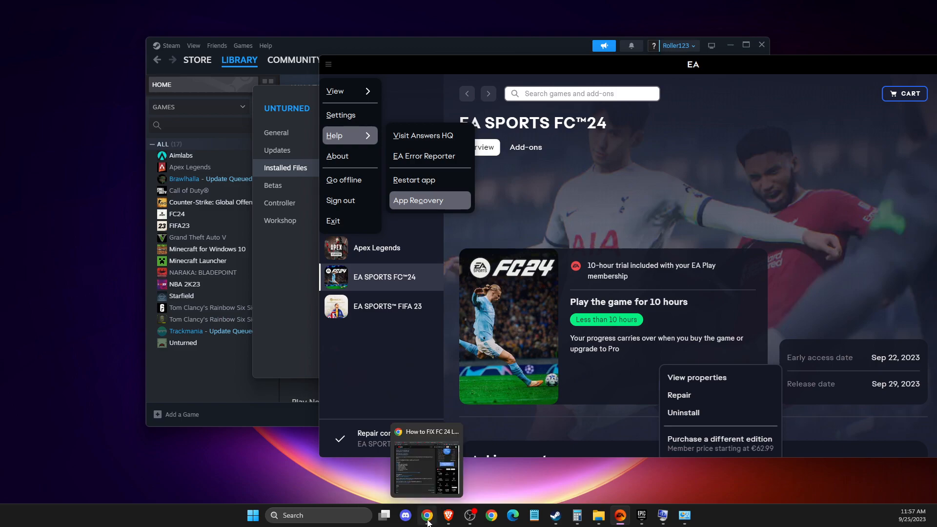
Download dxwebsetup.exe from Microsoft's DirectX End-User Runtime page to the Desktop
click(448, 515)
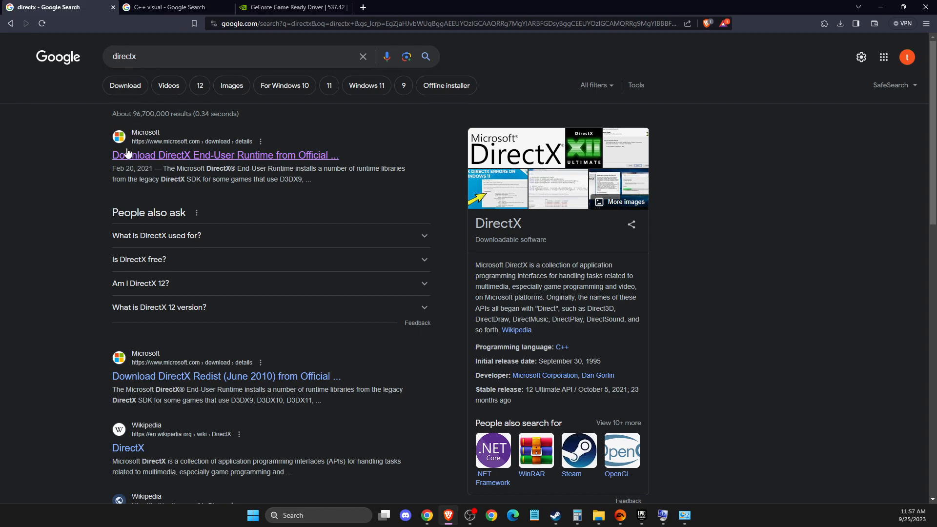
click(225, 155)
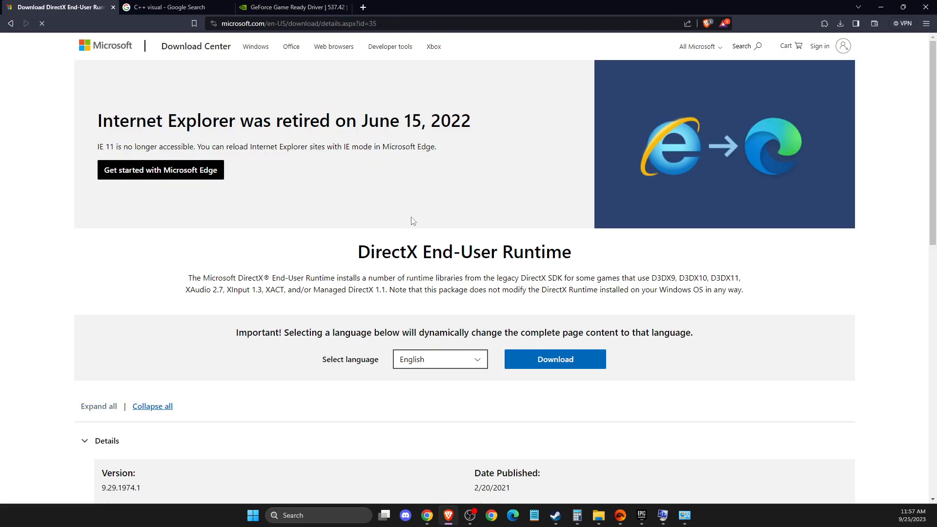
click(553, 359)
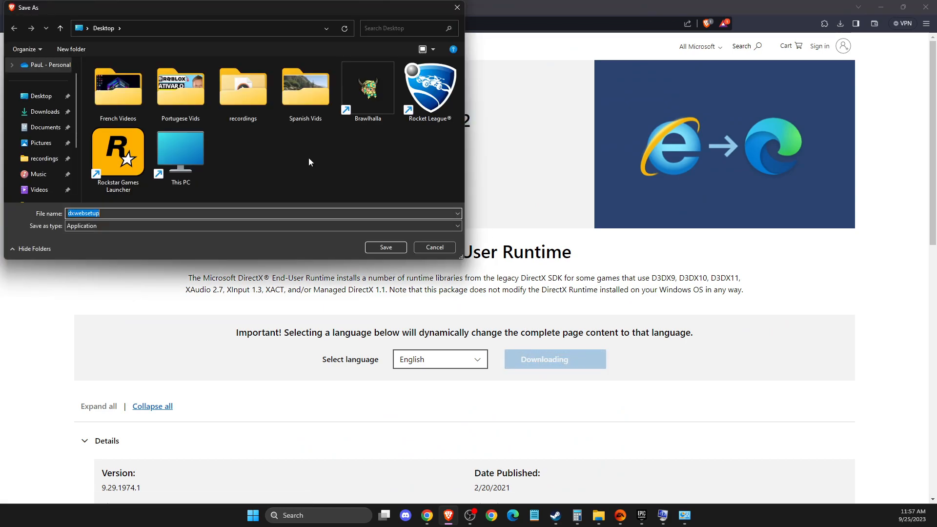
click(385, 247)
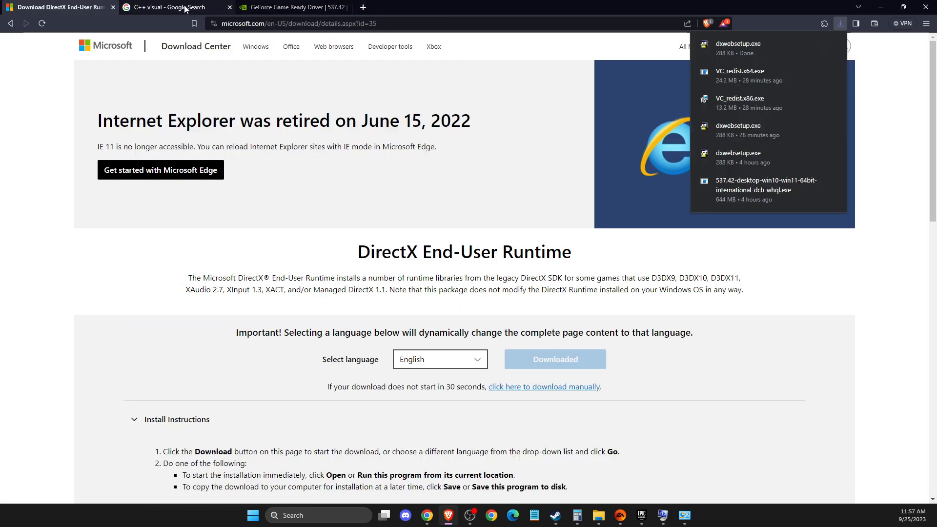
Download the x86 vc_redist from Microsoft's latest supported Visual C++ Redistributable page
click(167, 6)
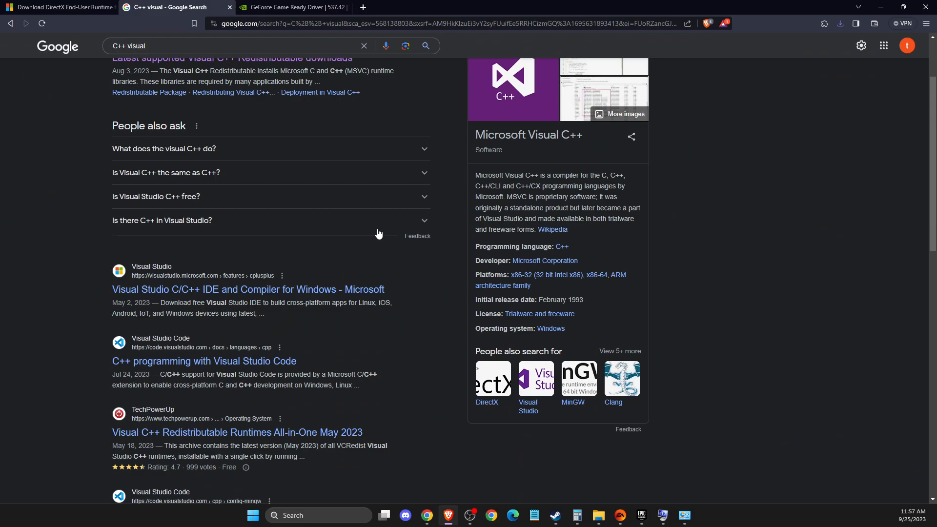
click(232, 57)
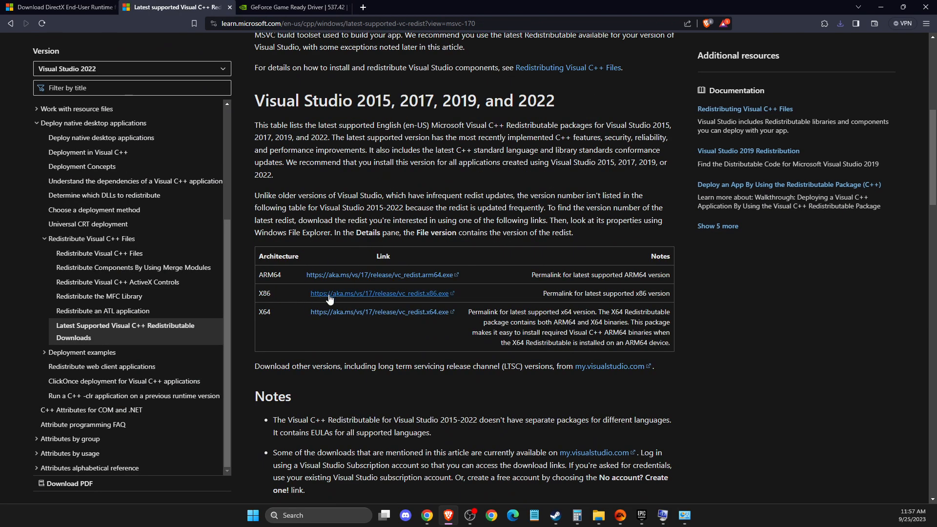
click(380, 293)
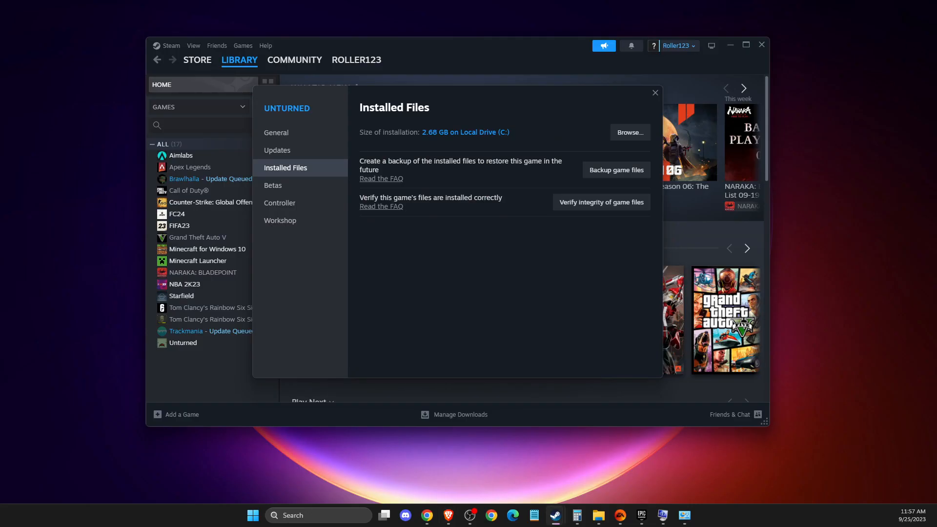
Run VC_redist.x86 from the desktop and attempt Repair, which ends in Setup Failed needing a reboot
click(654, 94)
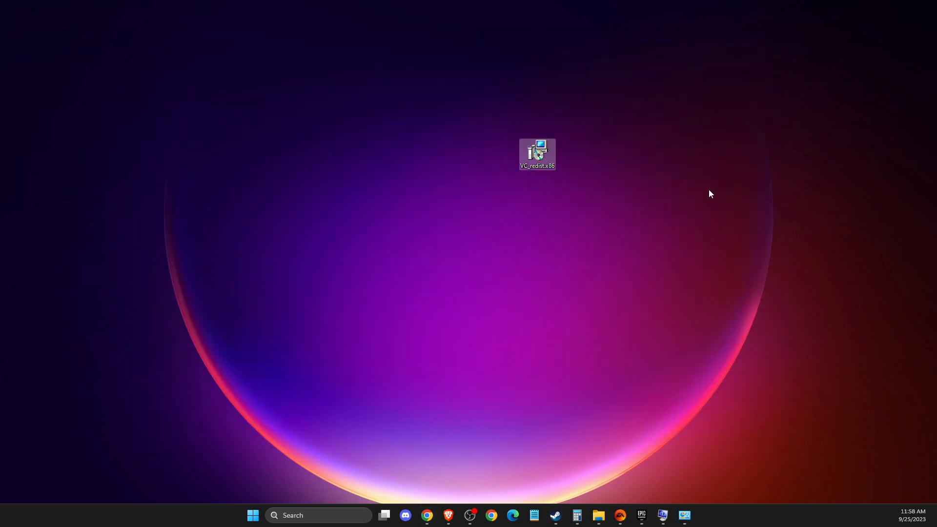
double_click(536, 153)
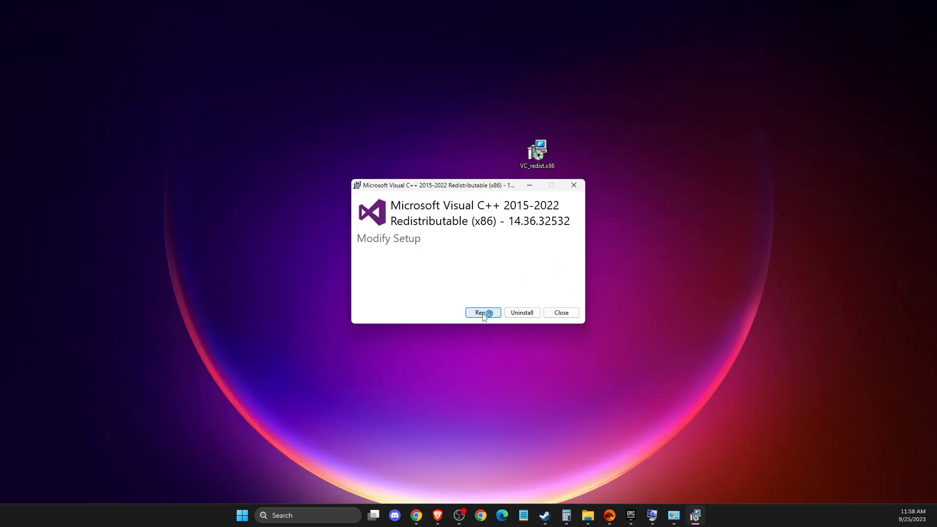
click(482, 312)
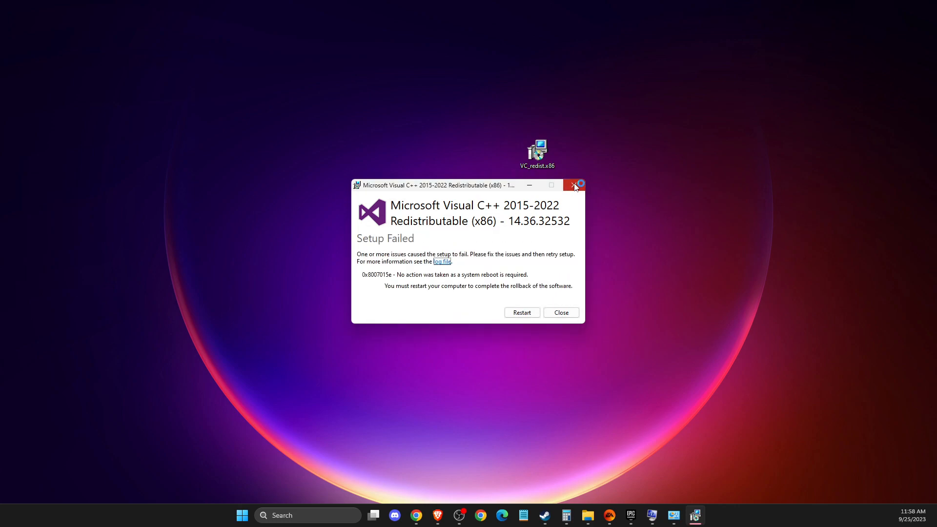
click(574, 185)
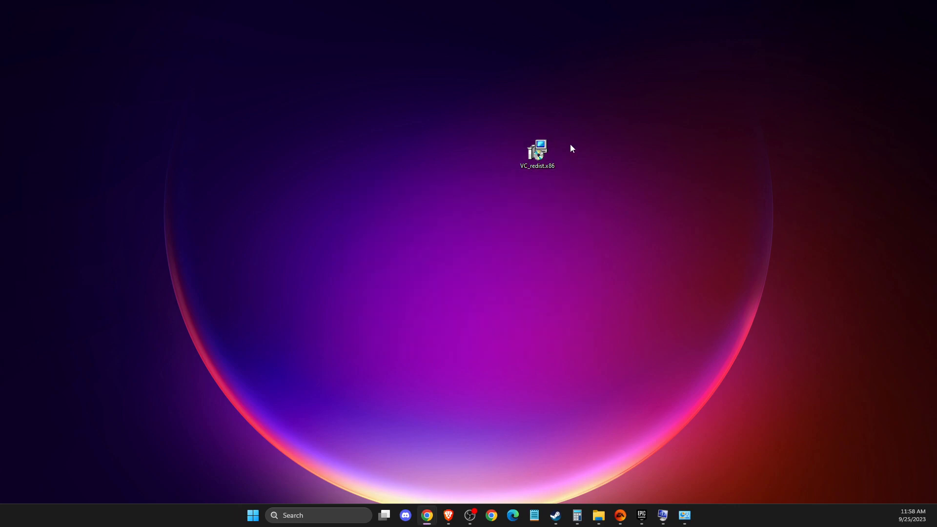
Relaunch the VC_redist.x86 installer and close it without changes
double_click(536, 150)
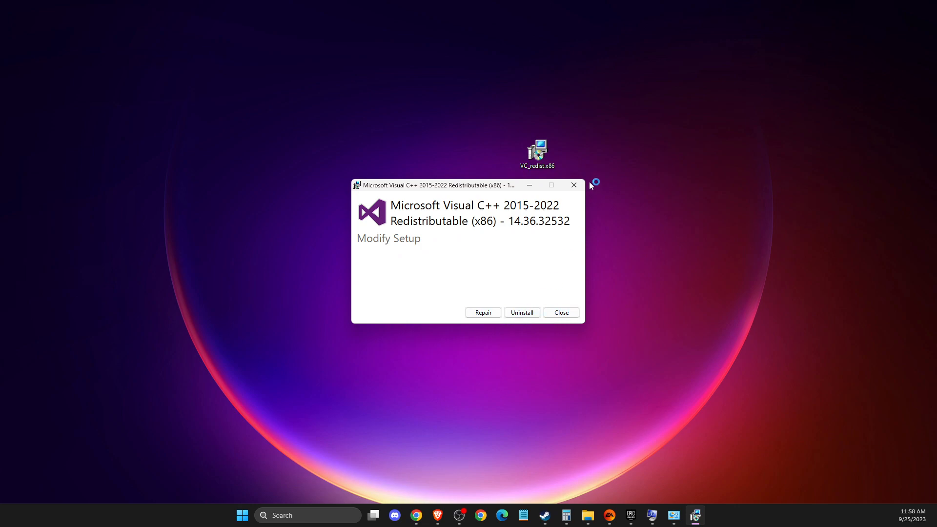
click(560, 312)
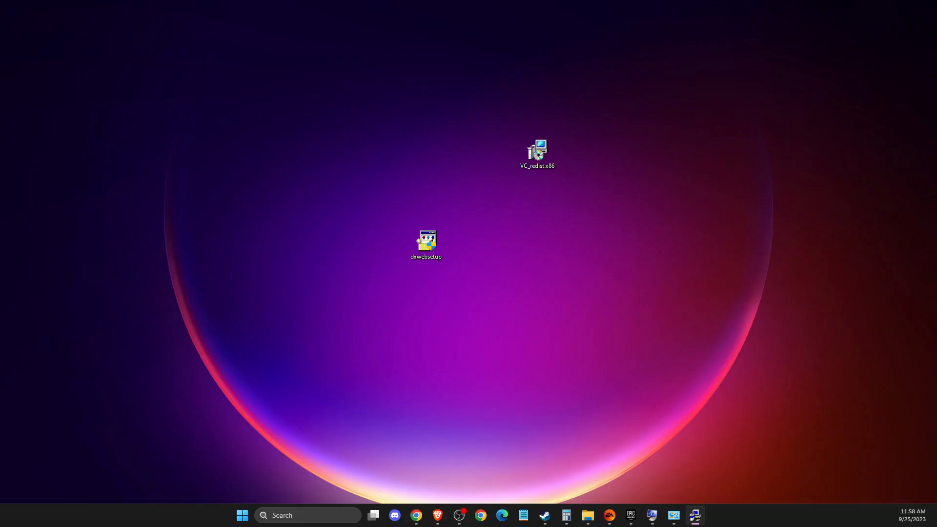
double_click(426, 244)
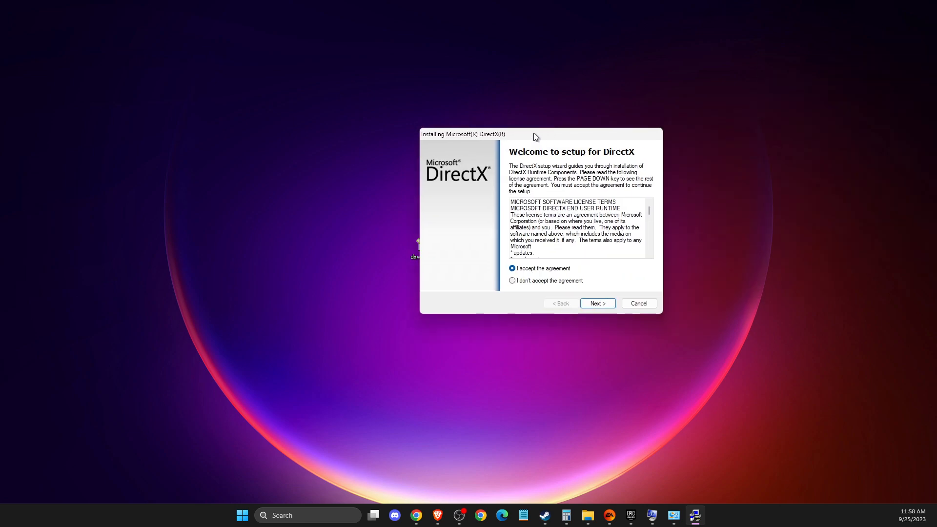
click(597, 303)
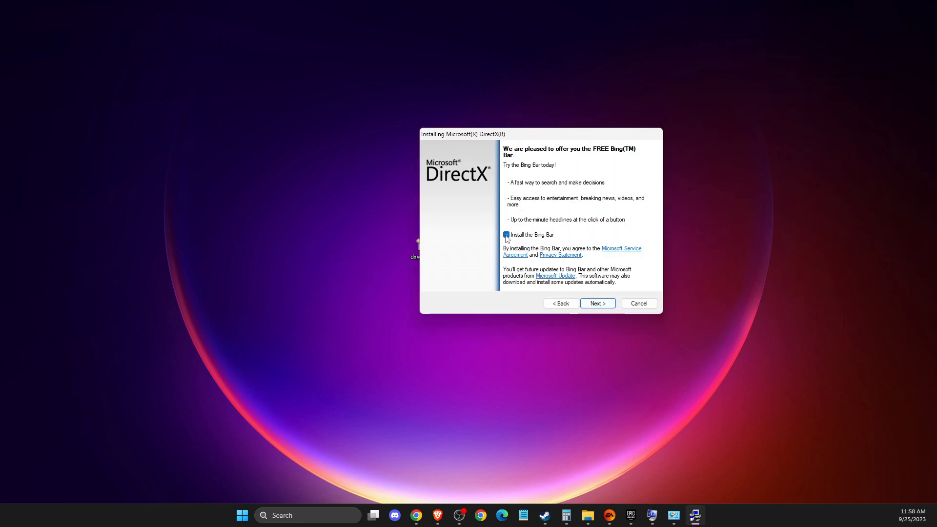
click(505, 234)
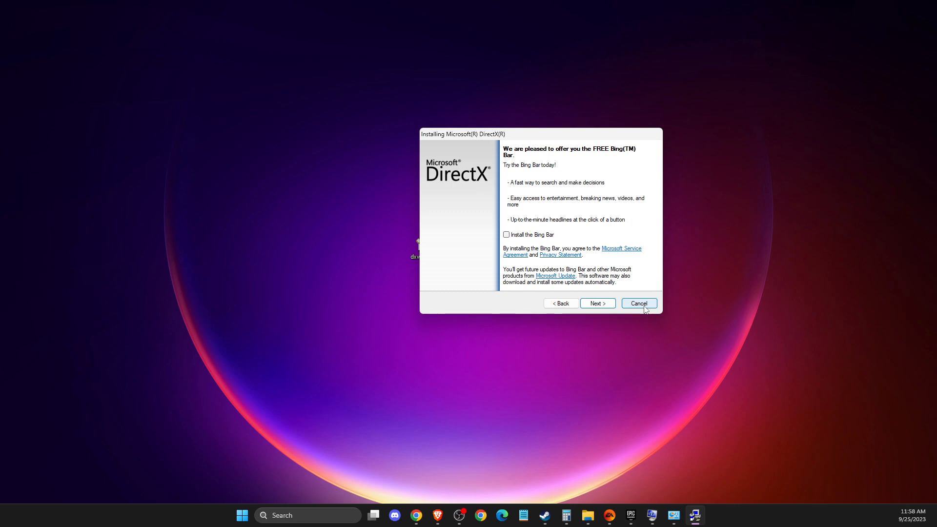
click(638, 302)
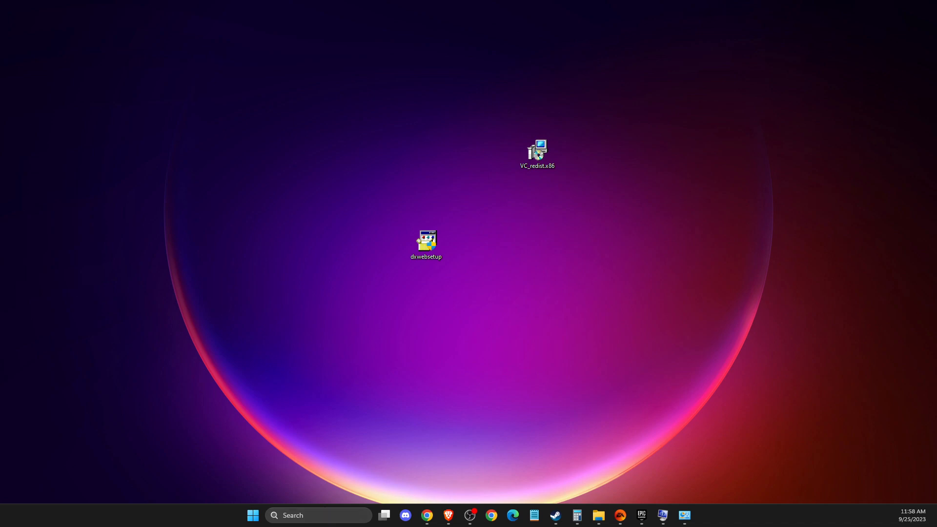
text(SET)
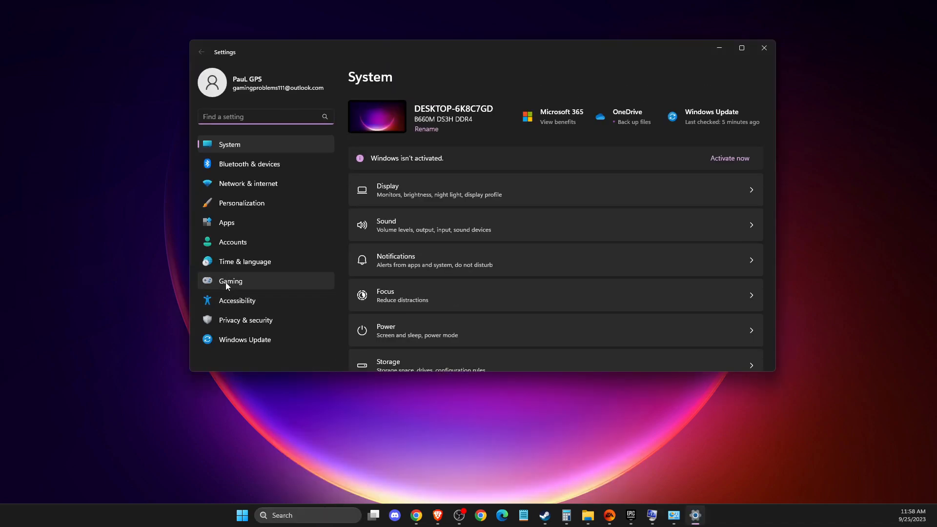
In Gaming > Xbox Game Bar, leave the controller-button shortcut switched Off
click(231, 281)
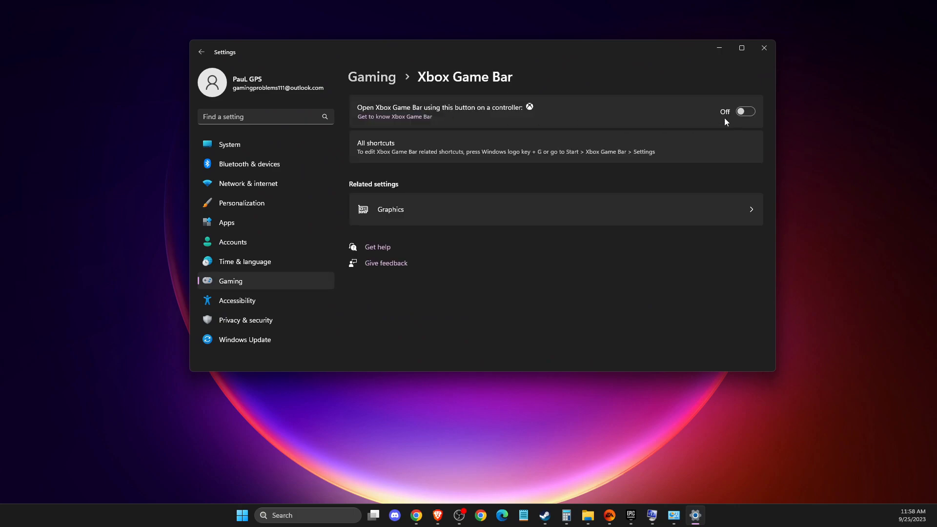
click(415, 273)
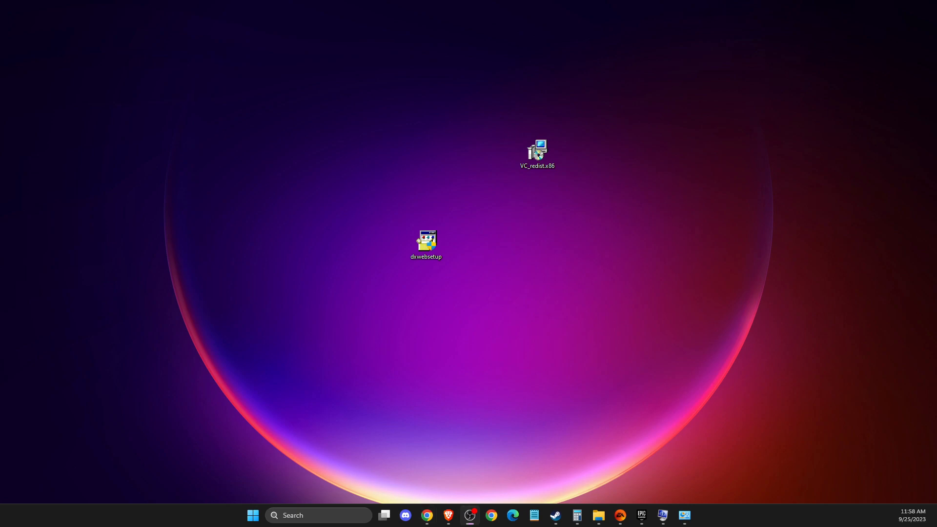
mouse_move(922, 213)
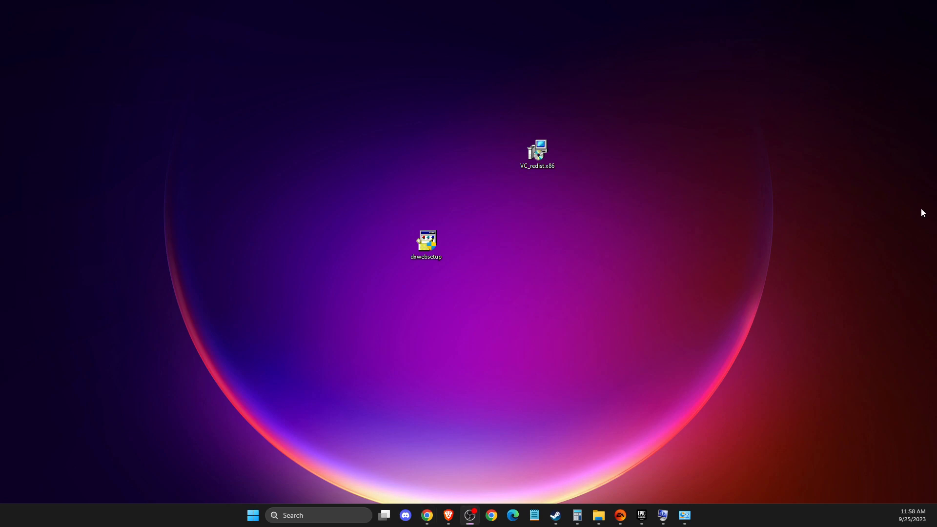